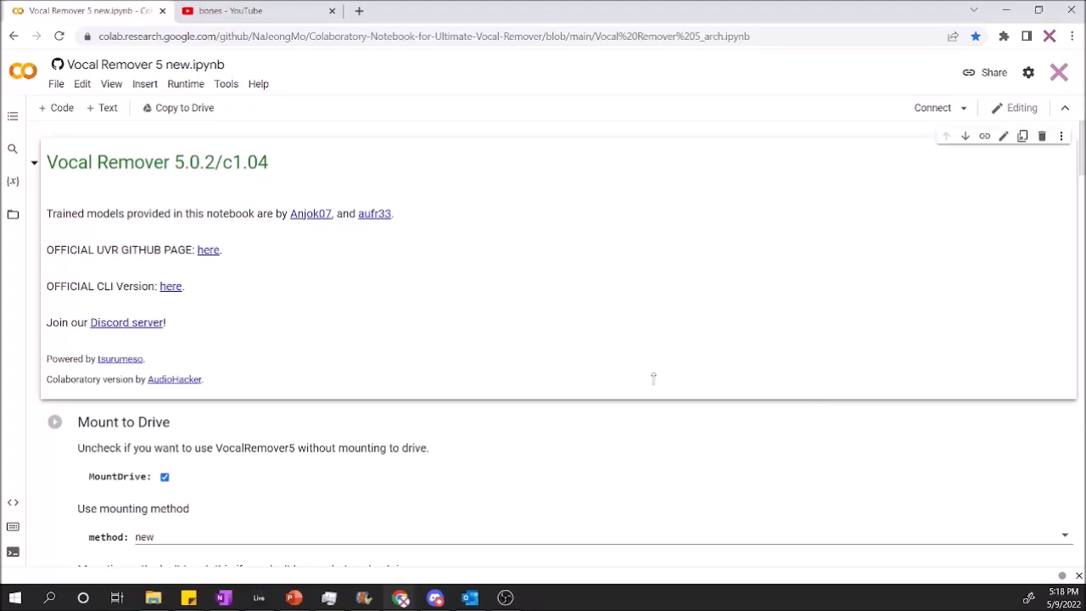
mouse_move(567, 299)
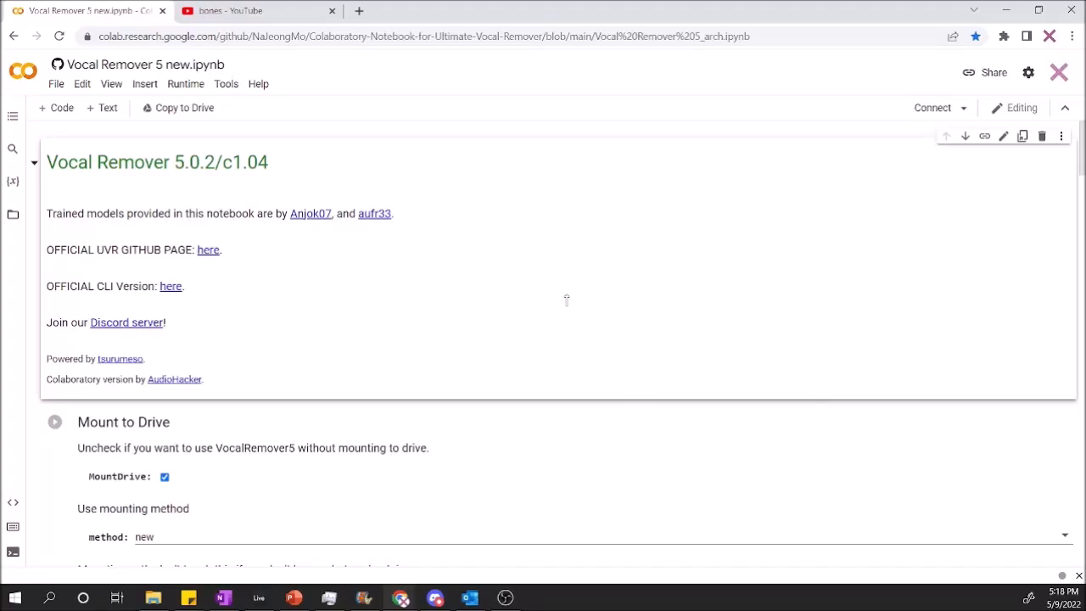
mouse_move(526, 241)
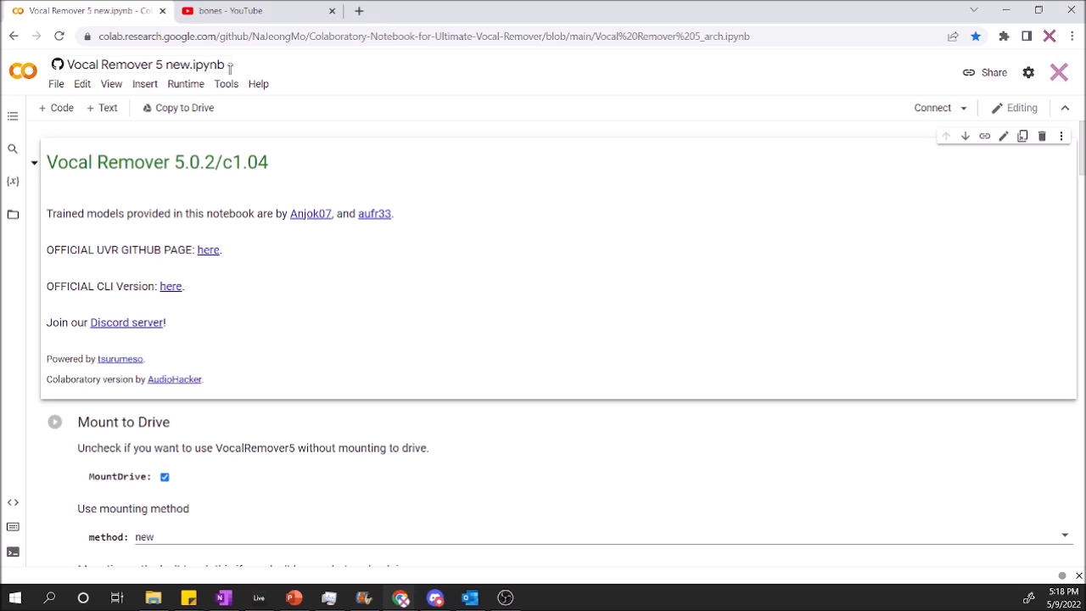
mouse_move(489, 251)
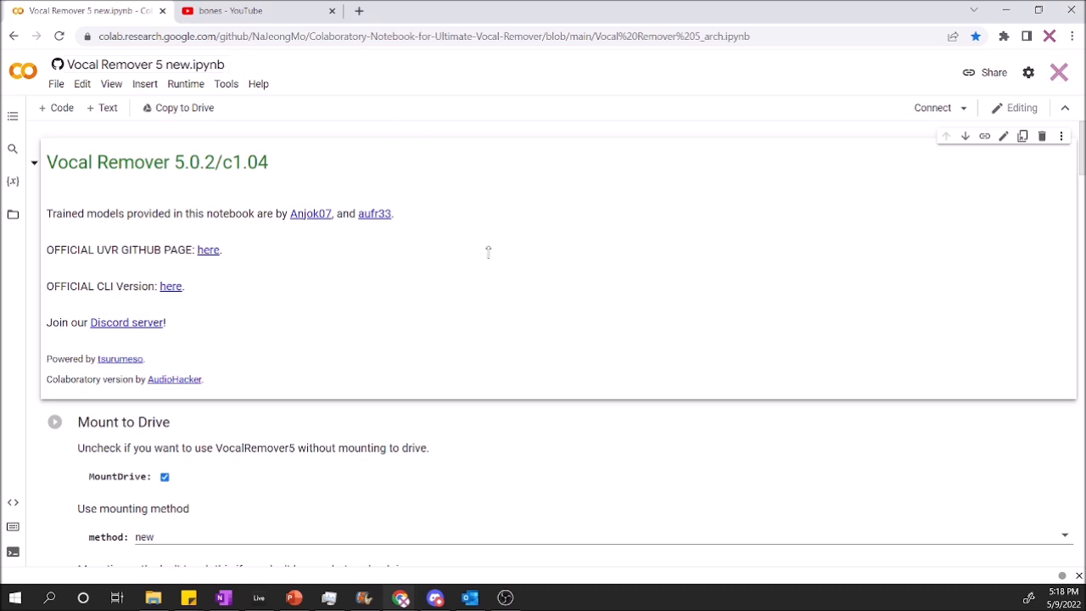
mouse_move(342, 190)
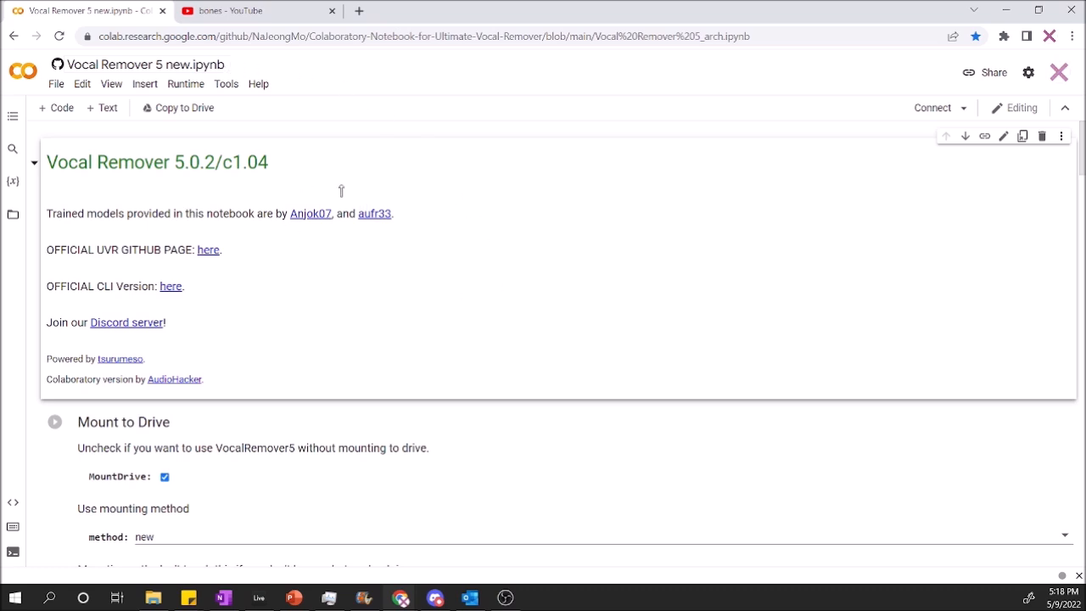
mouse_move(299, 163)
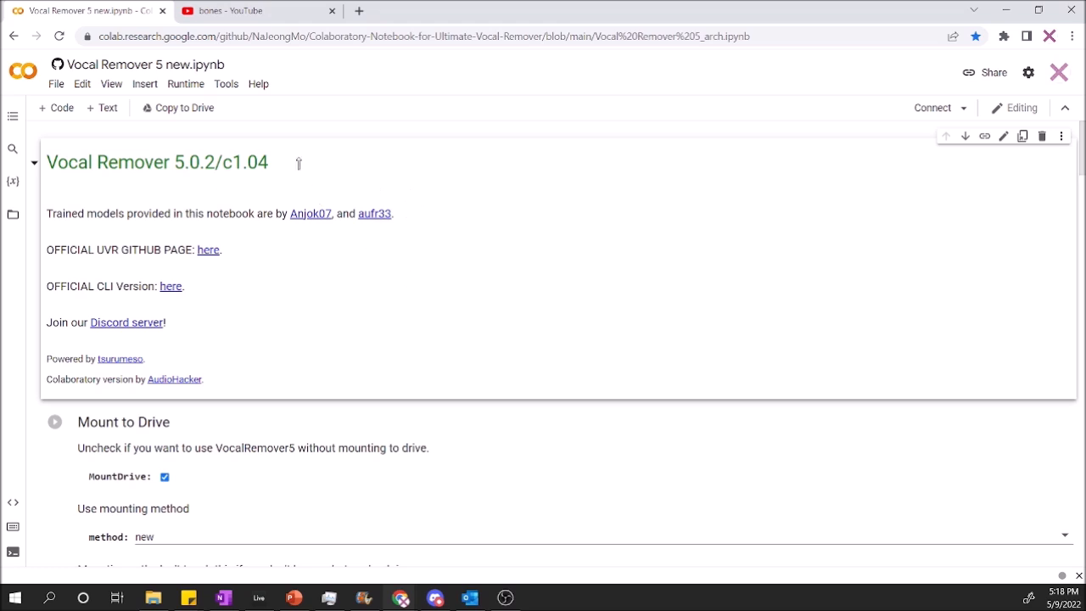
- Disable MountDrive and run the Mount to Drive setup cell until it reports Success
scroll(down, 3)
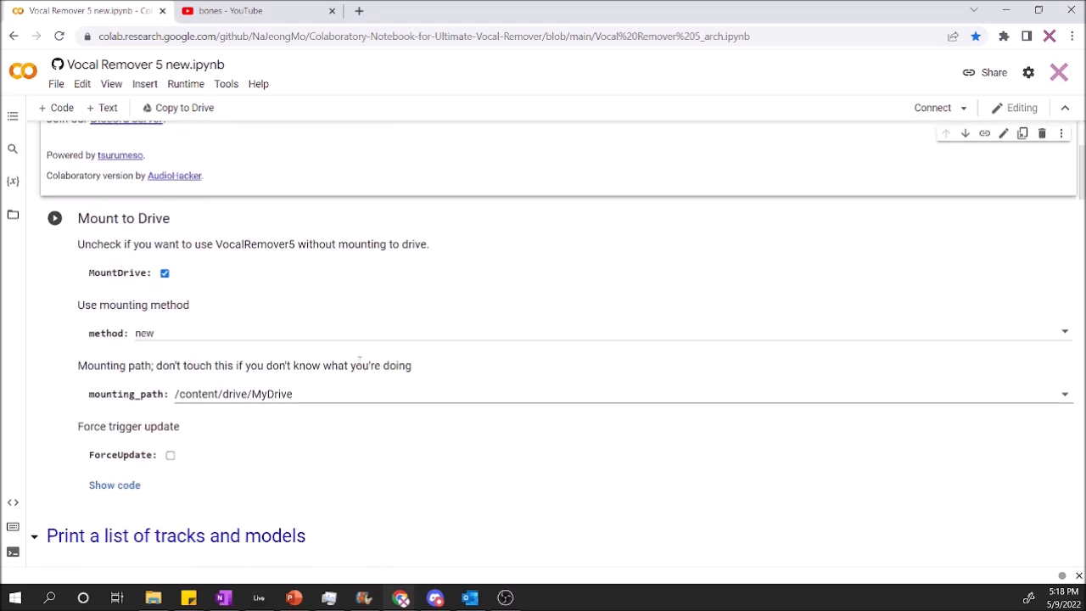
scroll(up, 3)
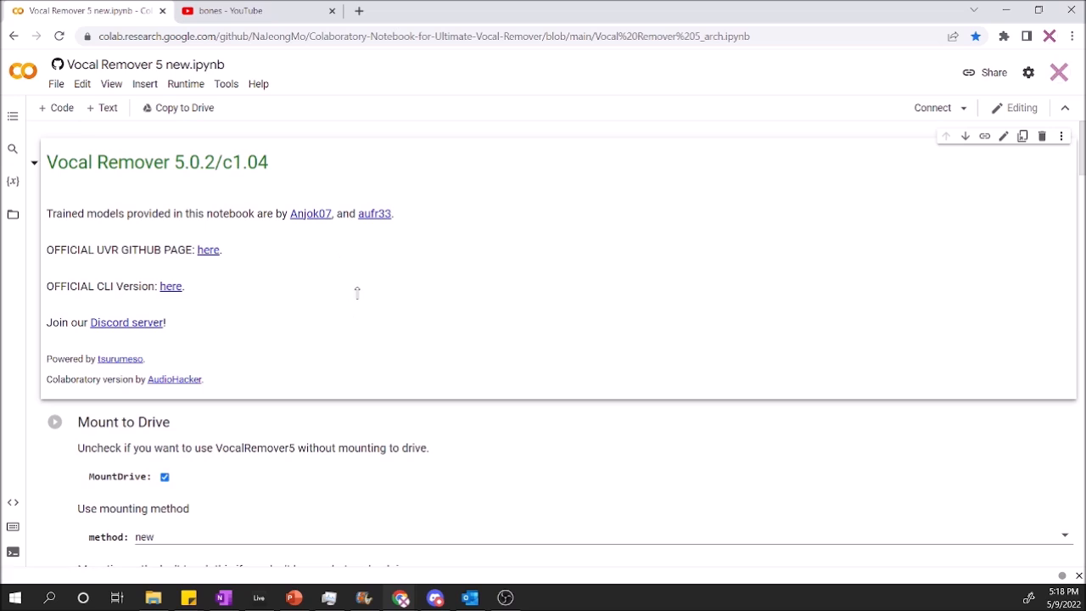
mouse_move(373, 272)
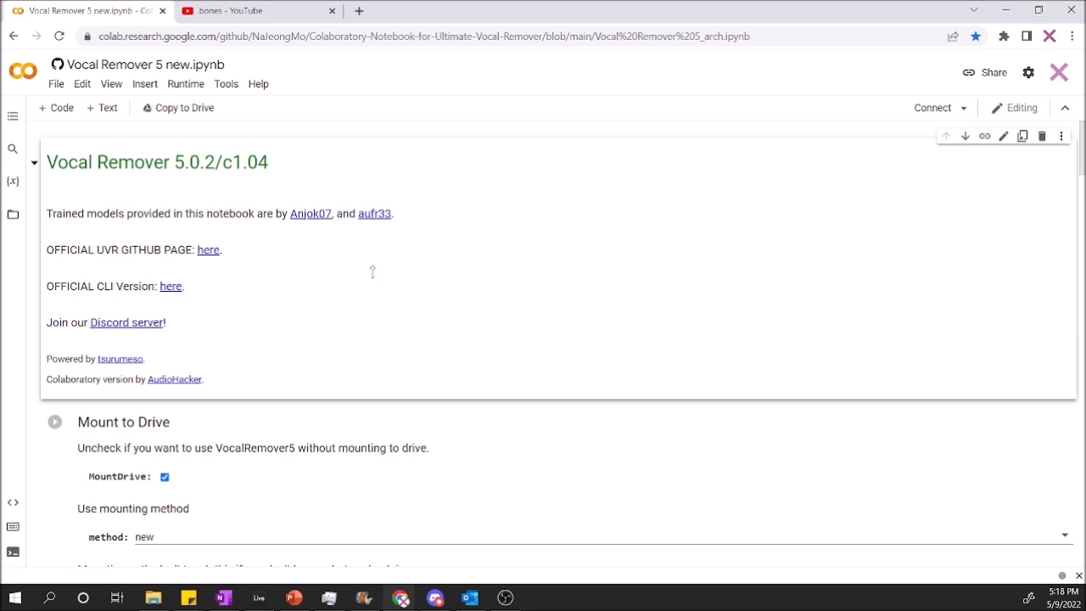
scroll(down, 3)
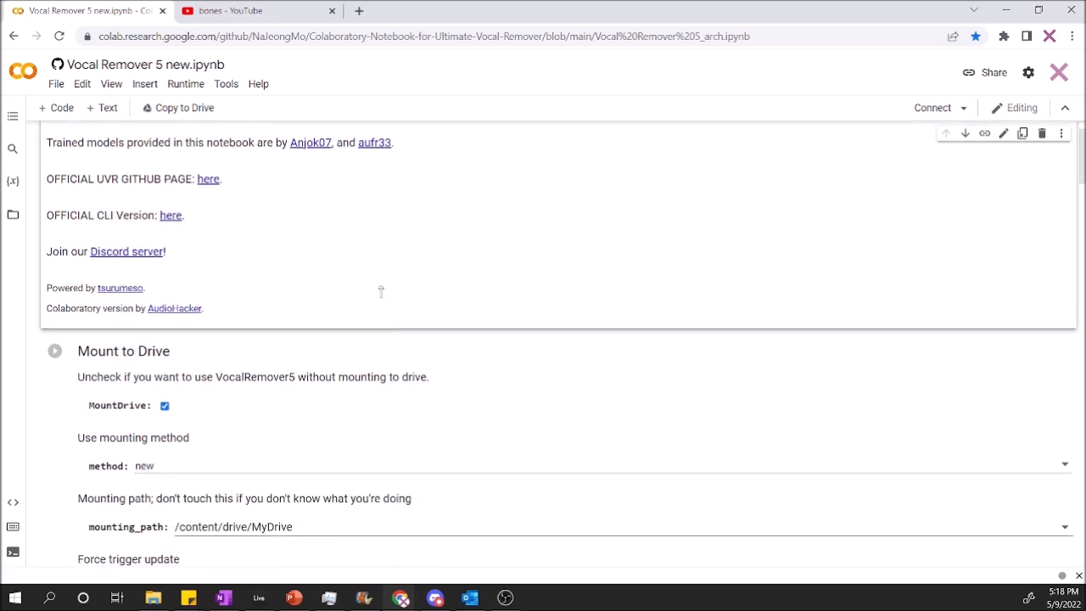
scroll(down, 3)
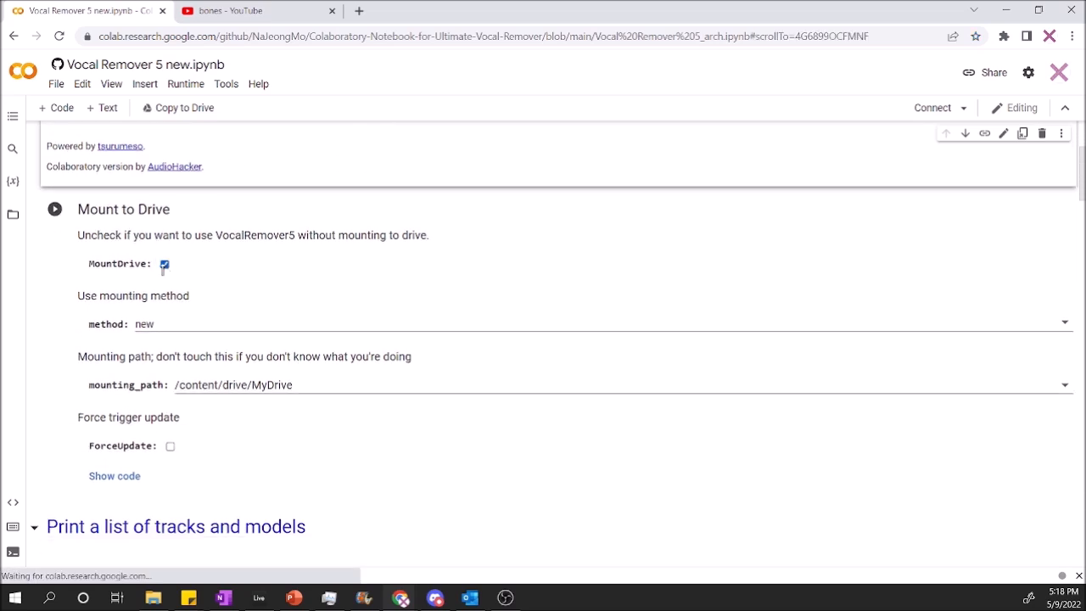
click(164, 265)
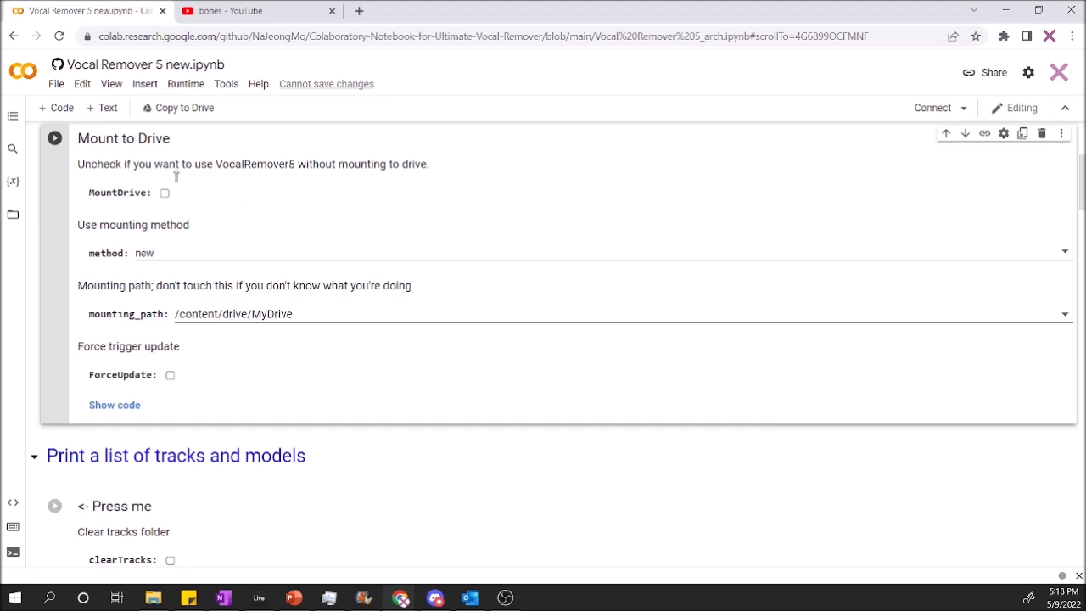
click(54, 137)
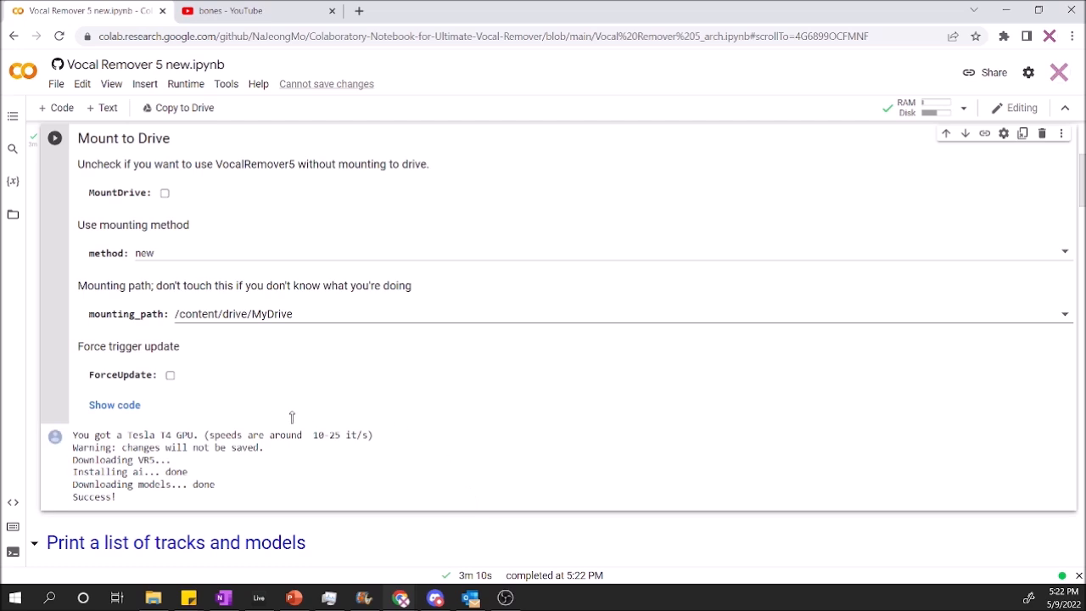
mouse_move(336, 434)
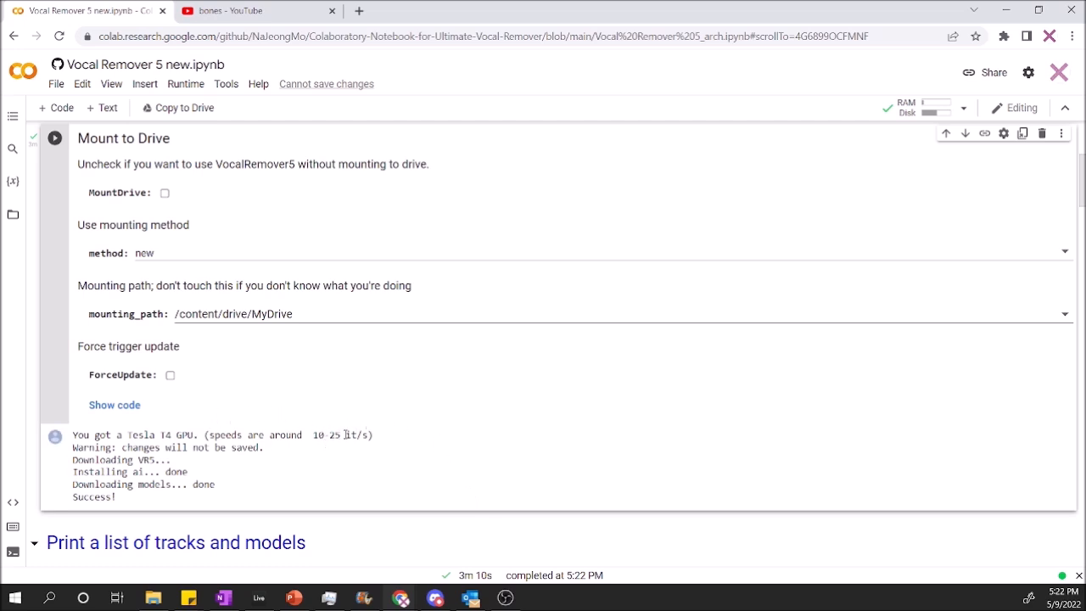
- Scroll down to the Inference Input files cell with its empty track link field
scroll(down, 3)
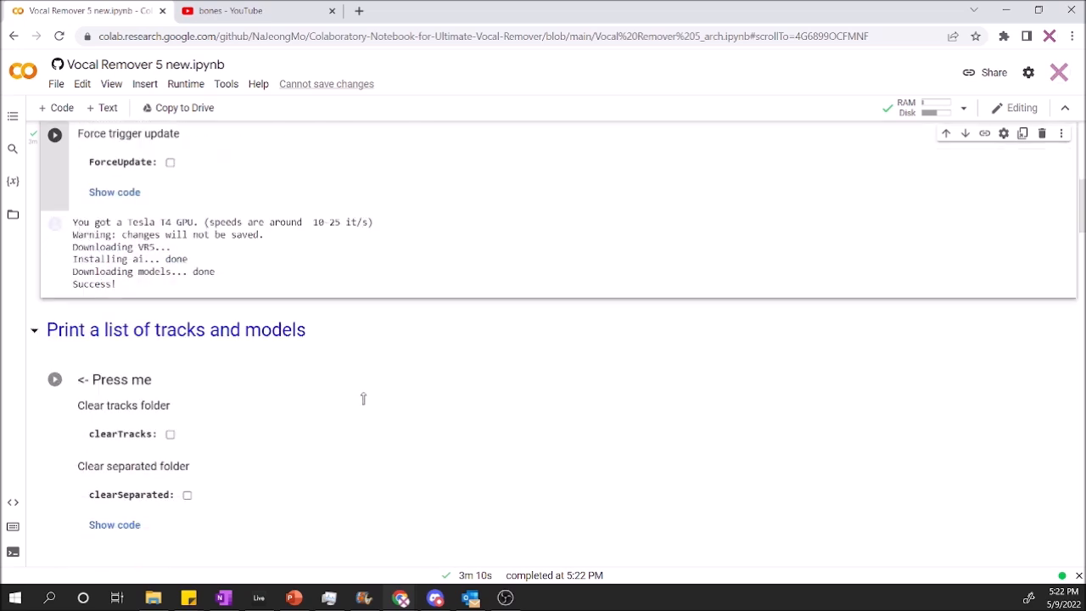
scroll(down, 3)
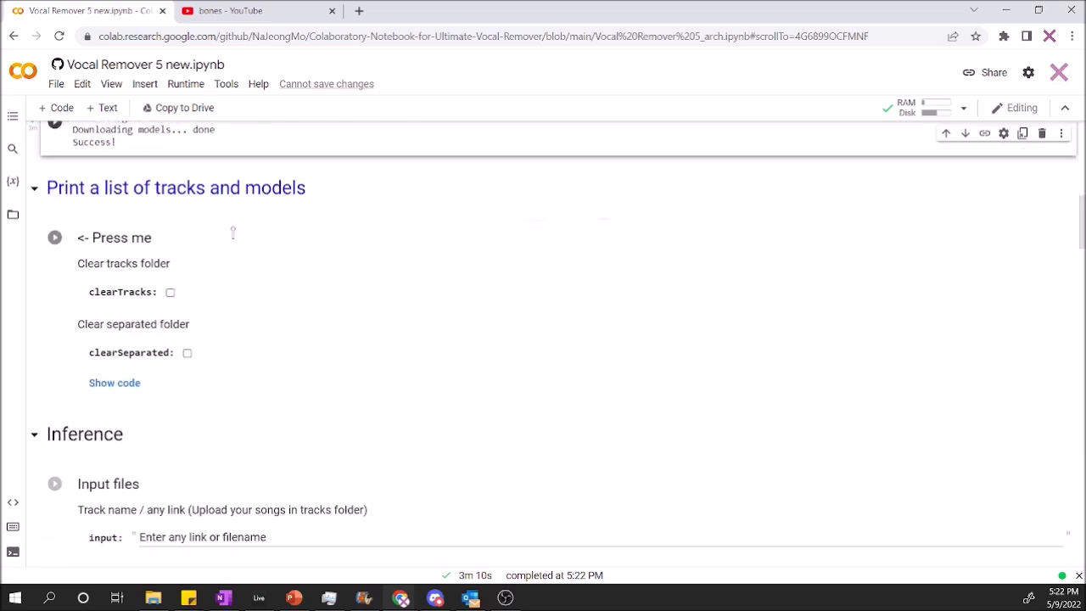
scroll(down, 3)
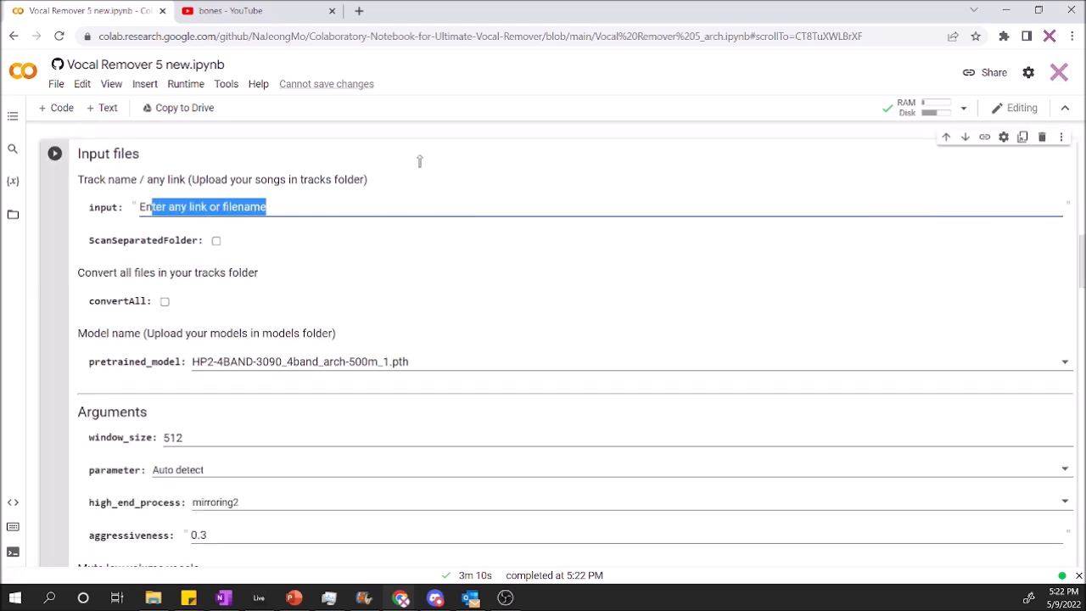
- Open the Imagine Dragons - Bones lyric video on YouTube, copy its URL and return to Colab
click(254, 10)
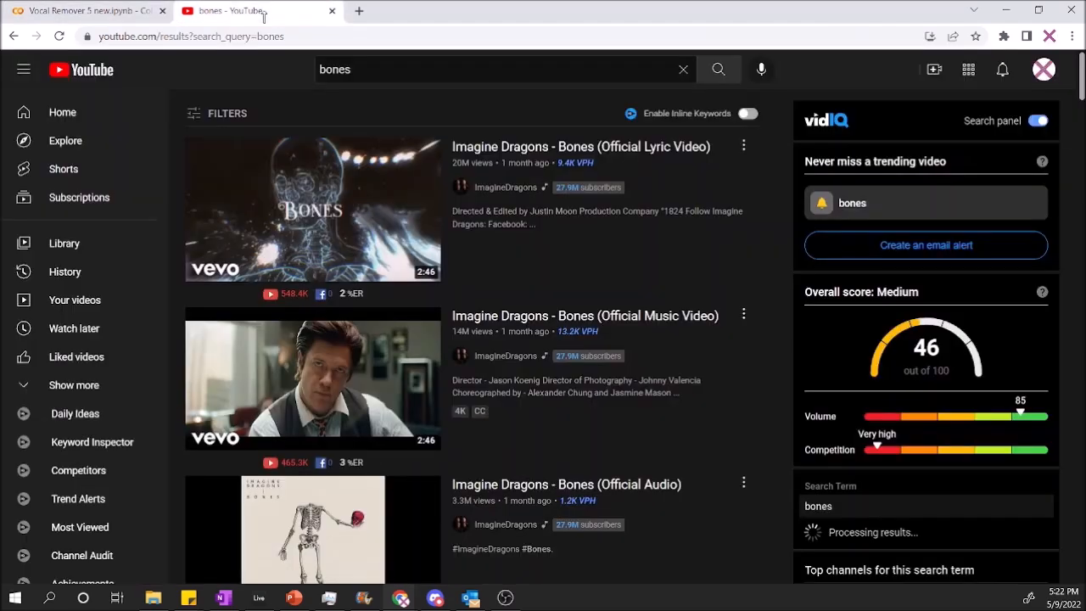
click(312, 211)
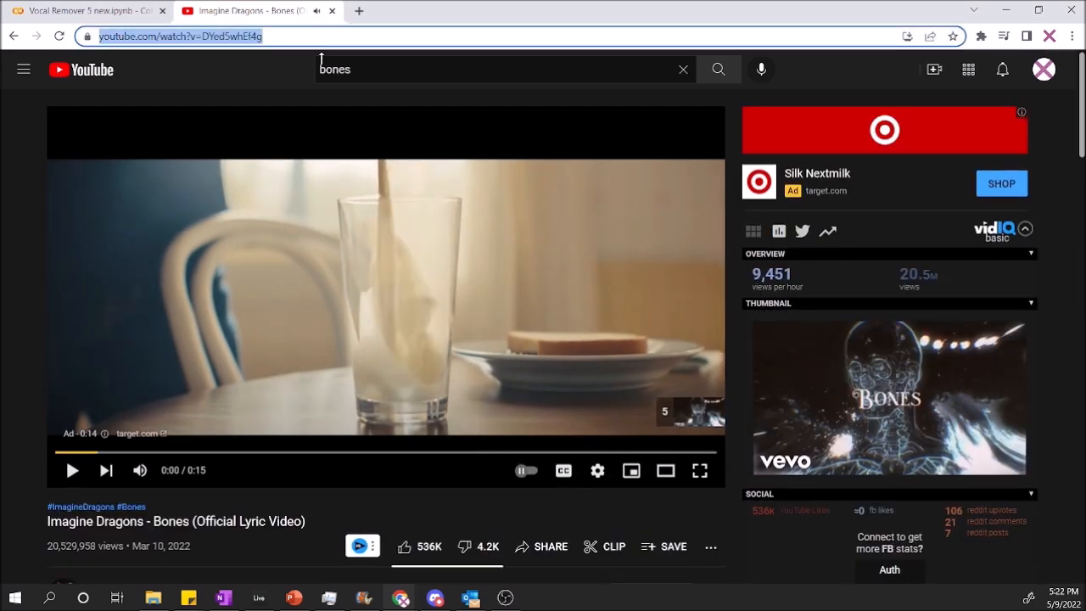
click(85, 10)
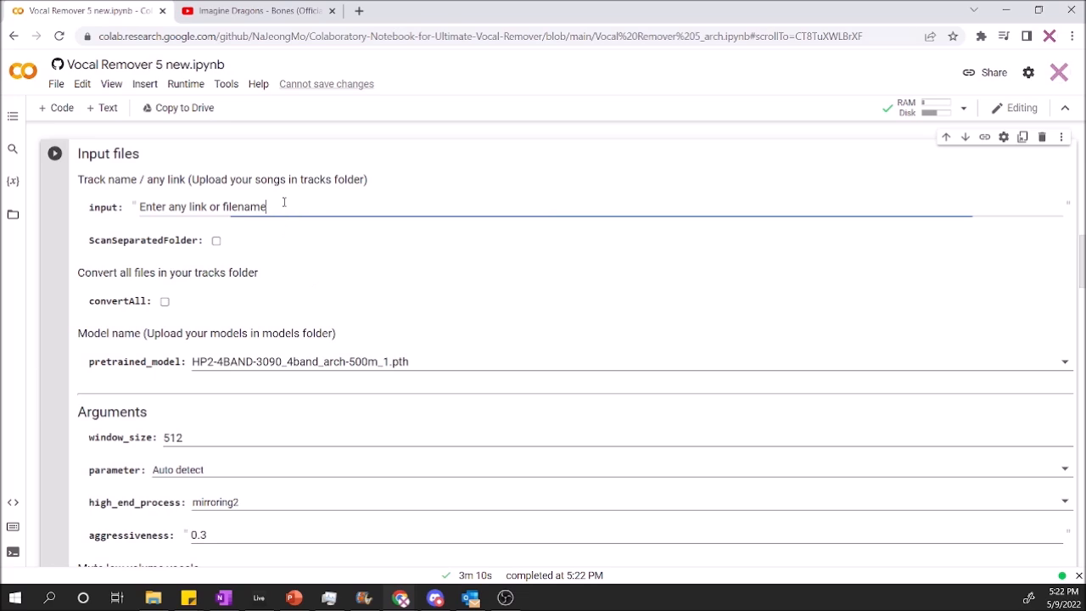
- Enter the Bones YouTube URL and choose the HP2-4BAND-3090_4band_arch-500m_1.pth model
text(https://www.youtube.com/watch?v=DYed5whEf4g)
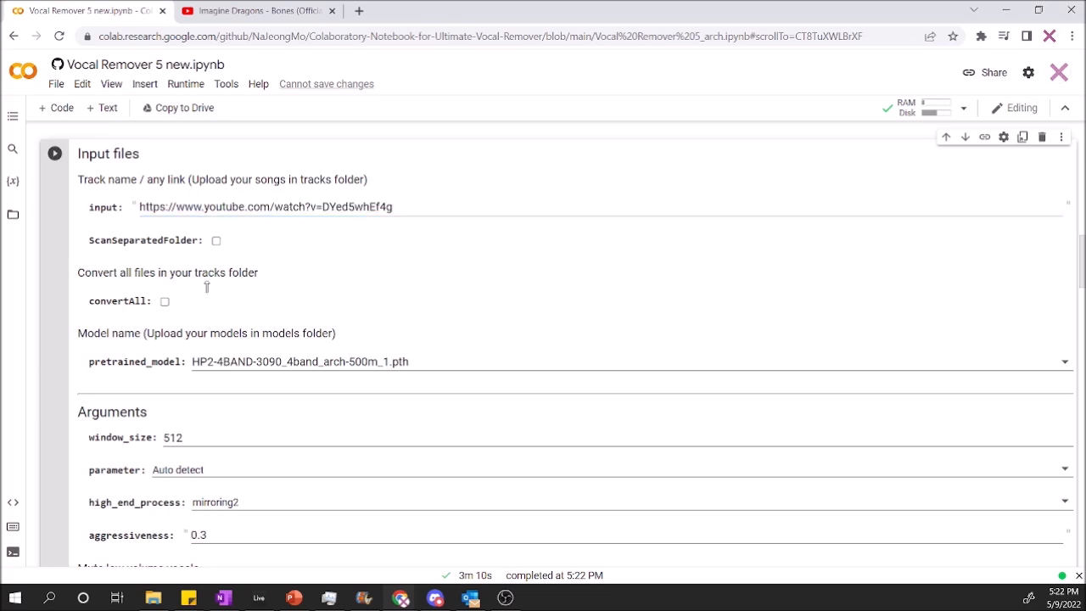
mouse_move(142, 358)
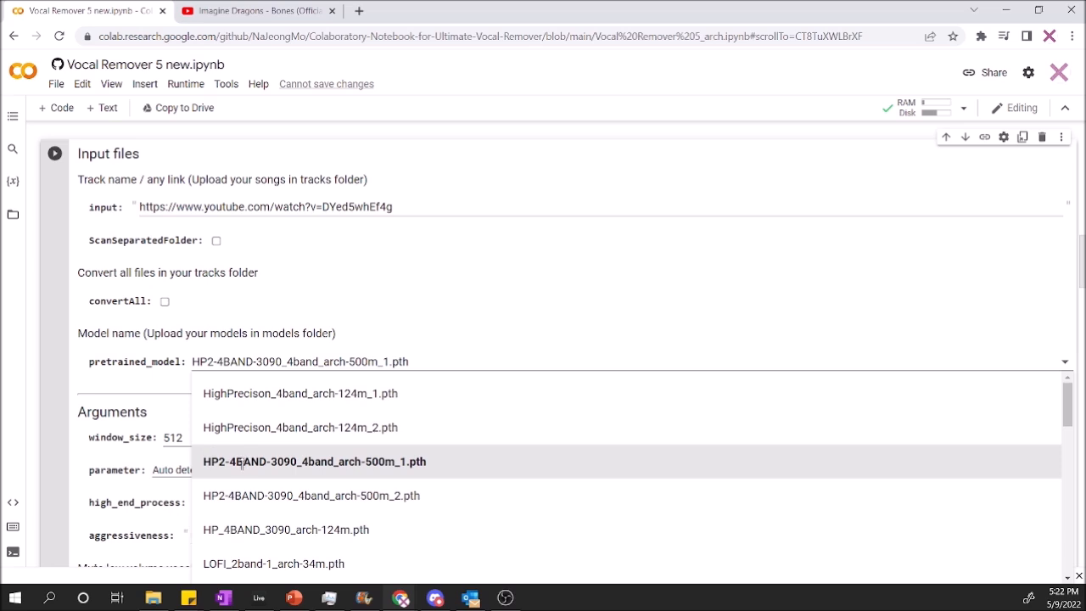
mouse_move(399, 461)
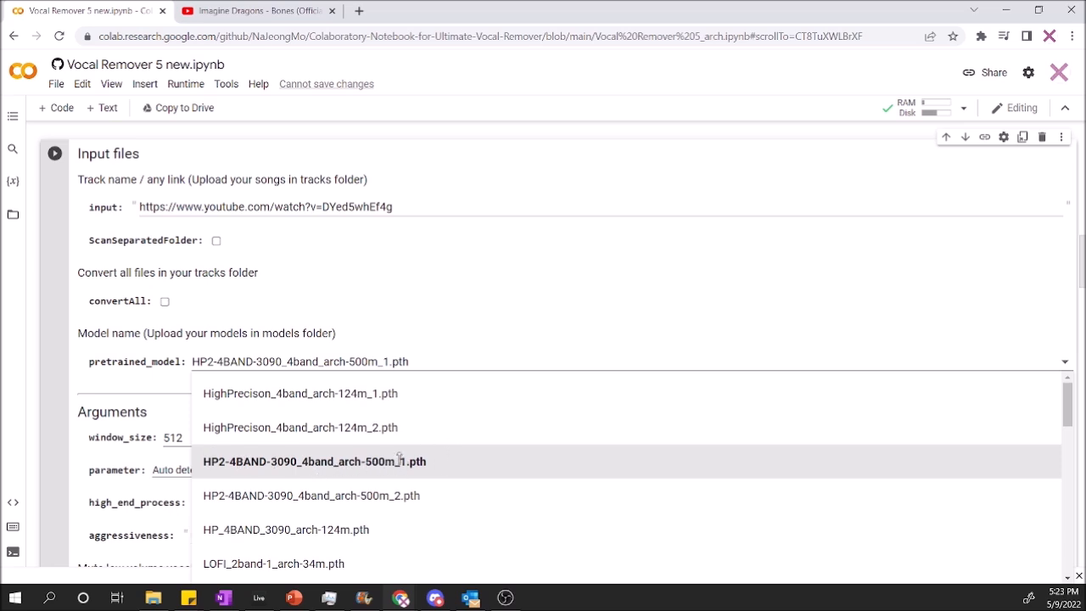
mouse_move(468, 286)
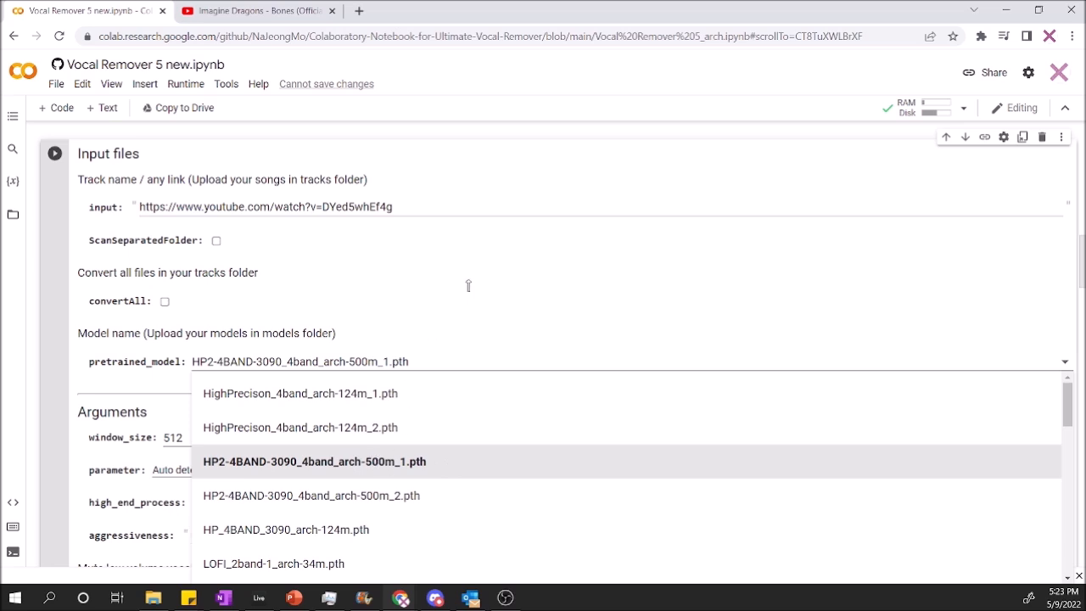
click(314, 461)
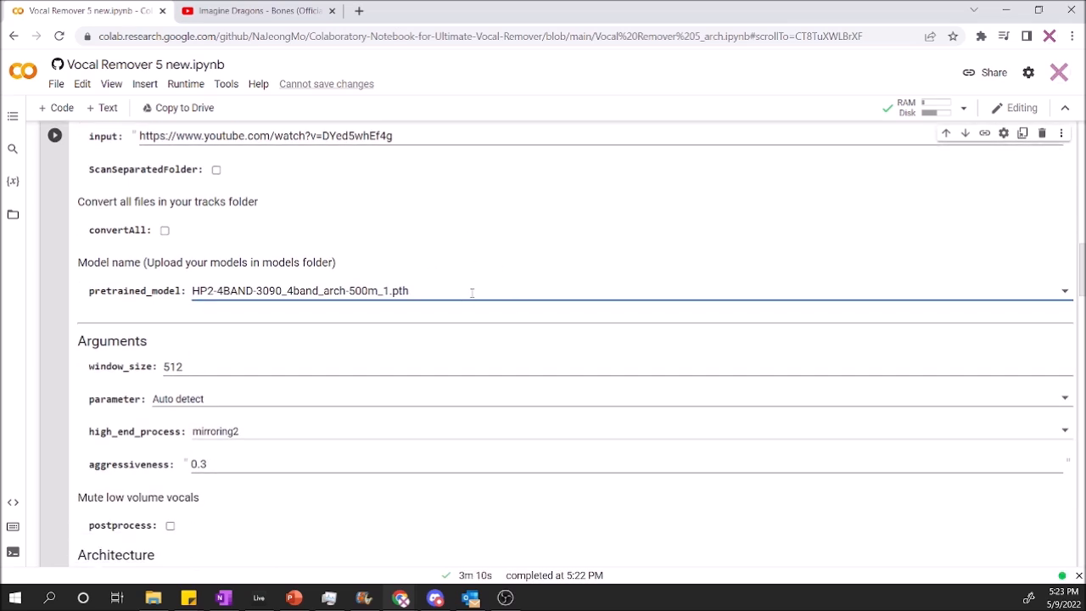
- Set window_size to 320 and enable deepExtraction for aggressive vocal removal
scroll(down, 3)
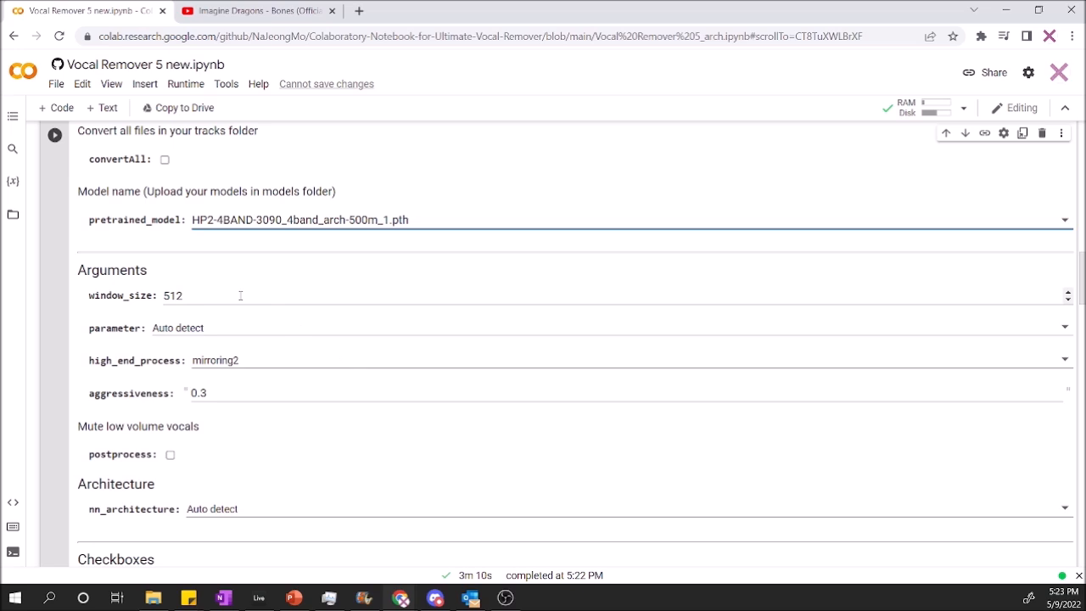
double_click(173, 295)
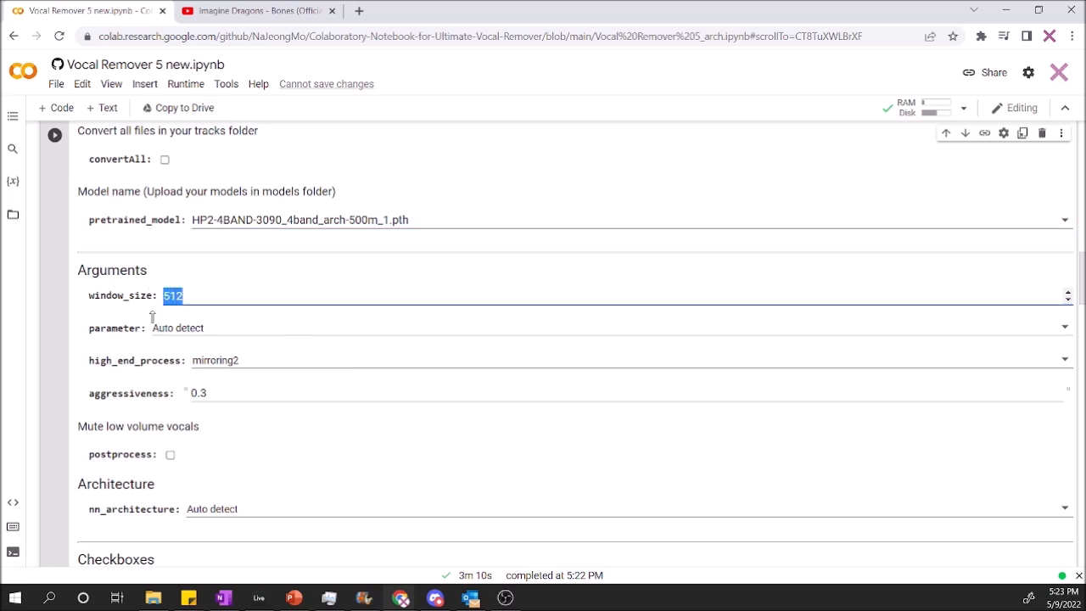
text(320)
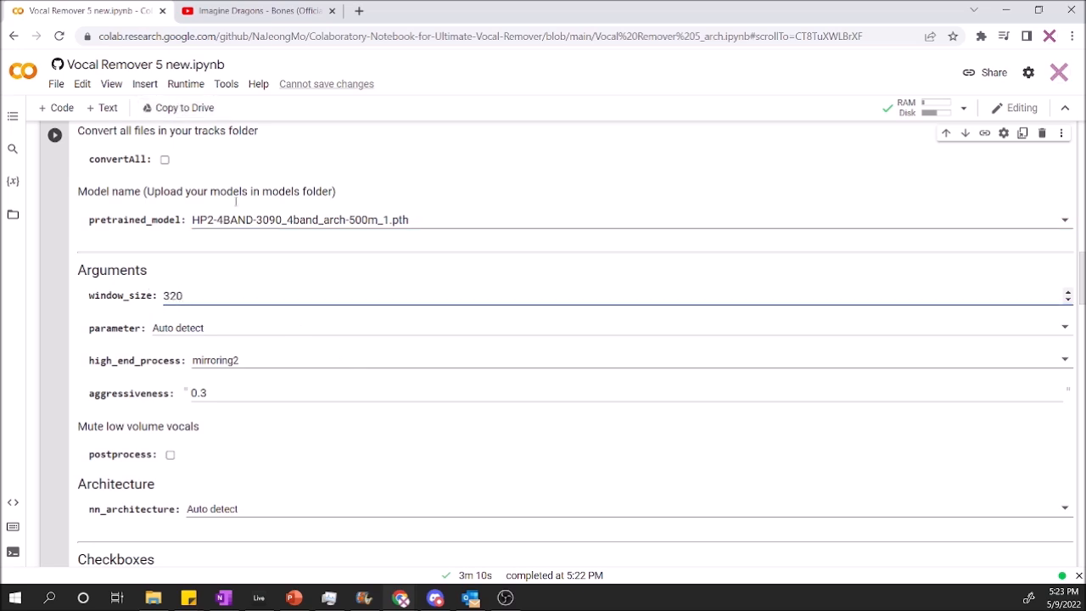
scroll(down, 3)
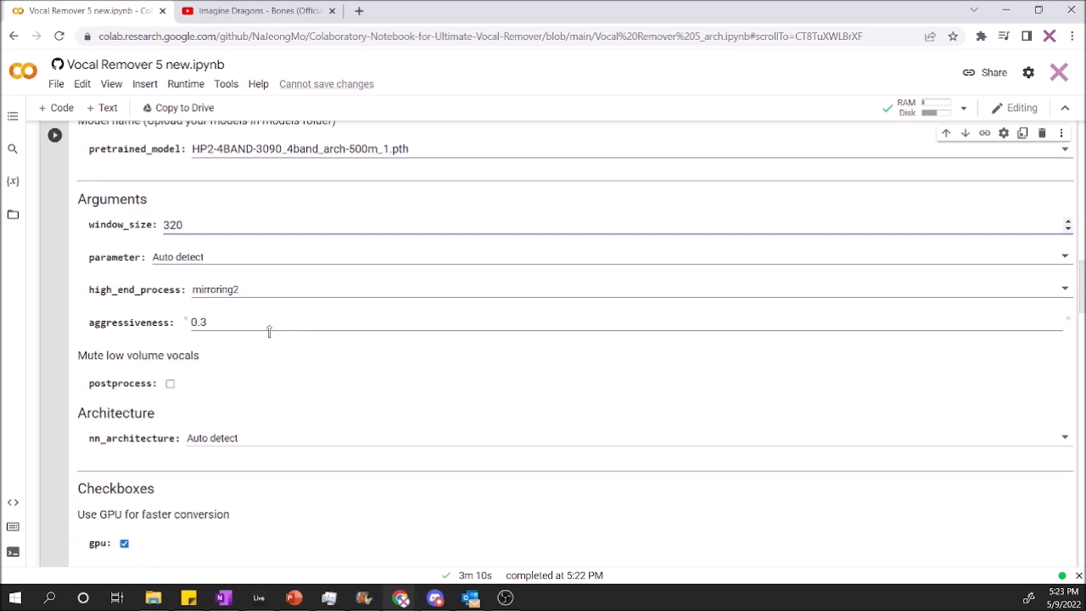
scroll(down, 3)
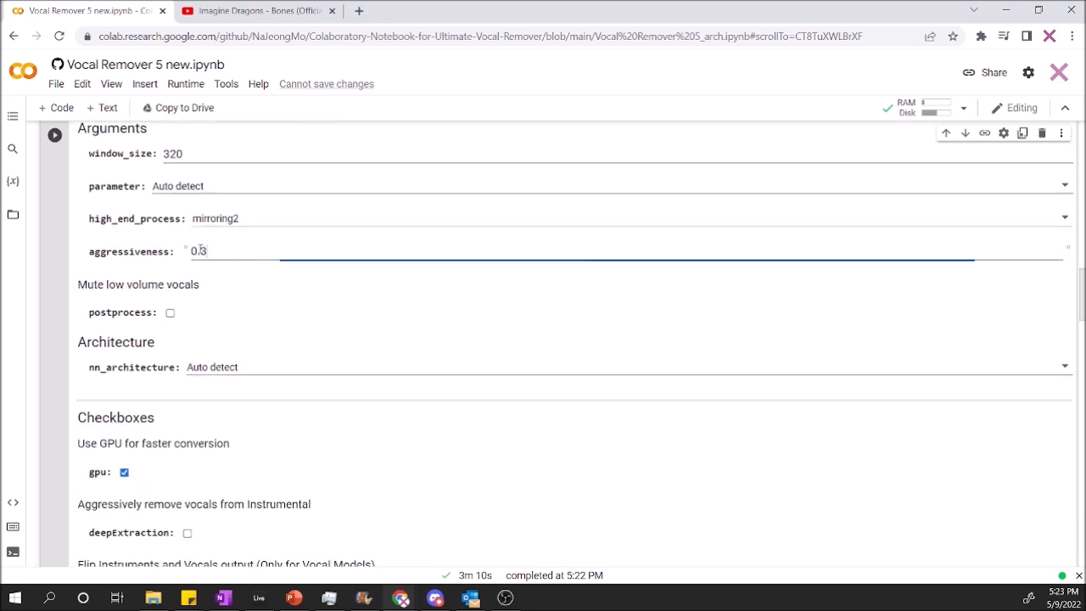
scroll(down, 3)
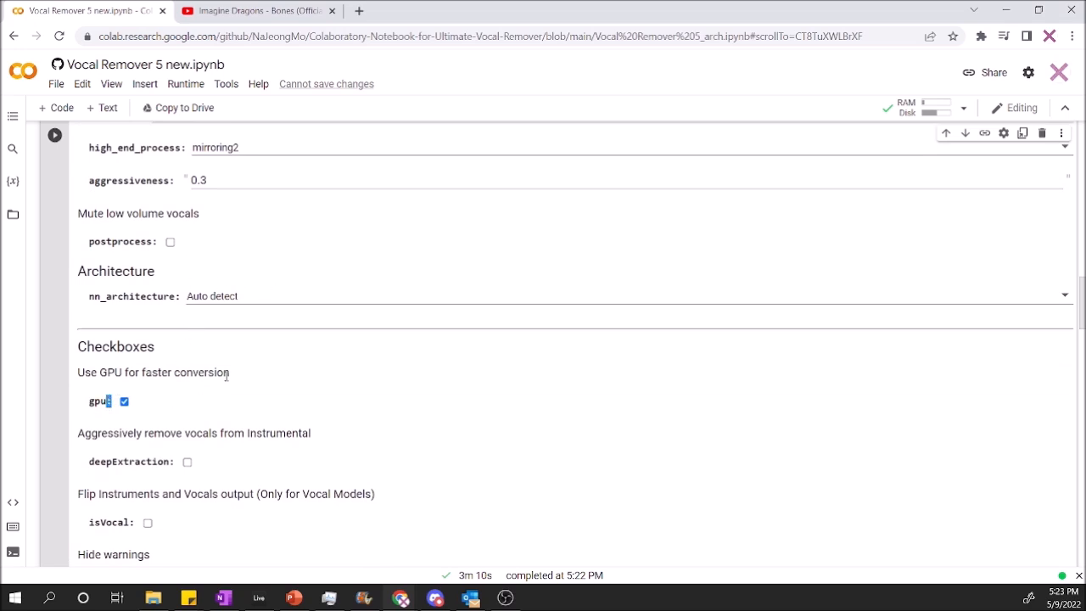
scroll(down, 3)
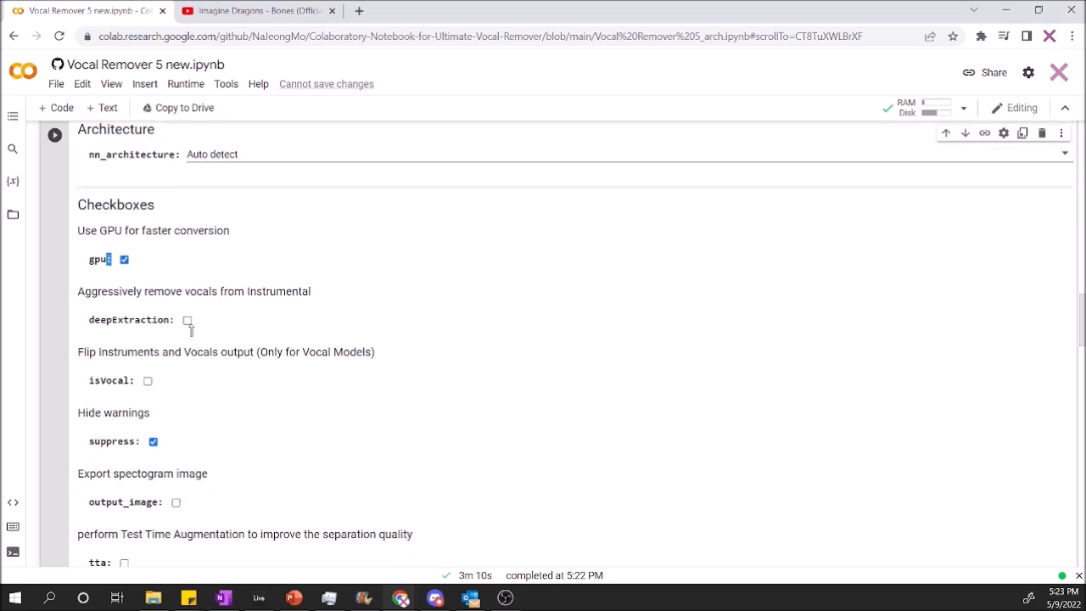
click(187, 319)
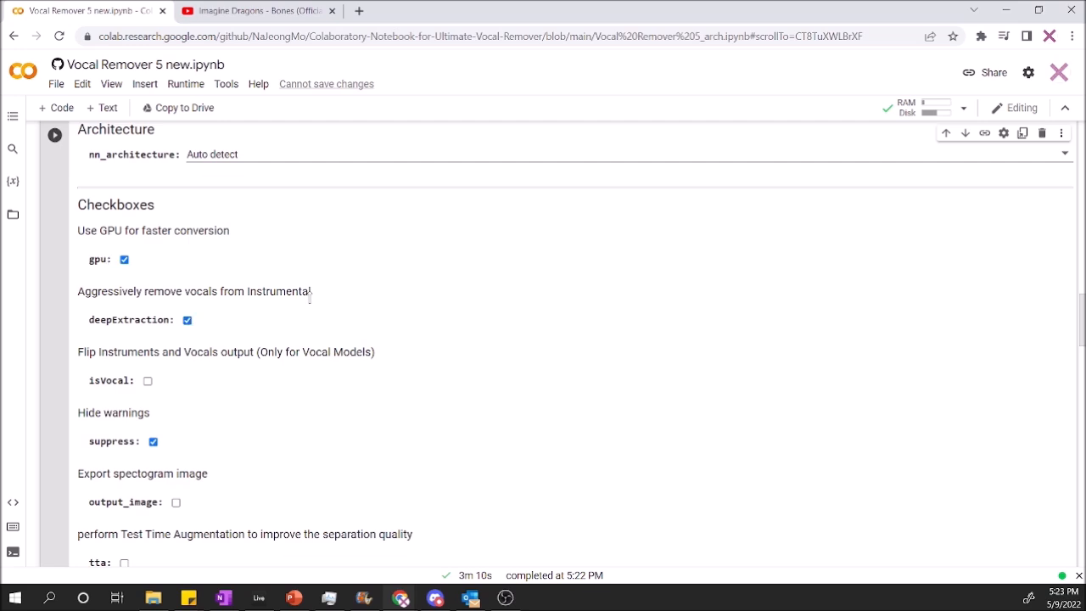
- Review the remaining download and export_as_mp3 options while the separation runs
scroll(down, 3)
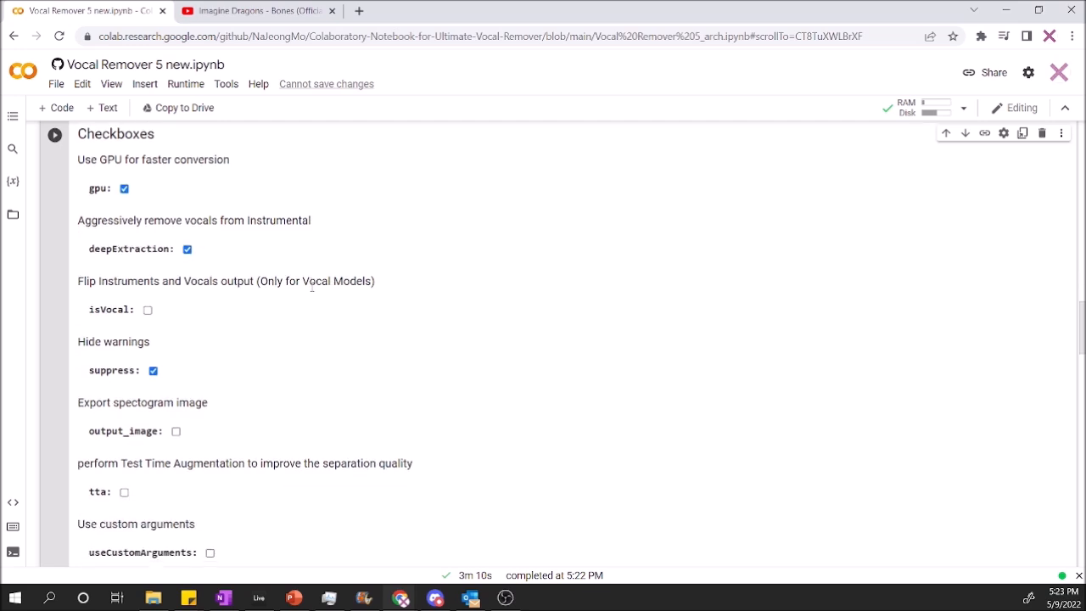
scroll(down, 3)
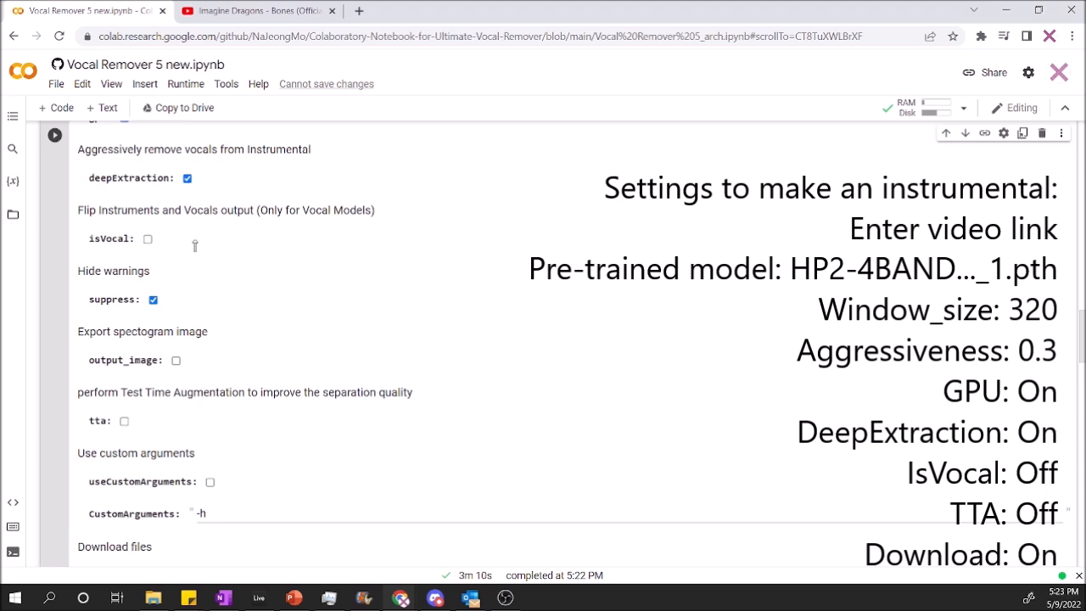
scroll(down, 3)
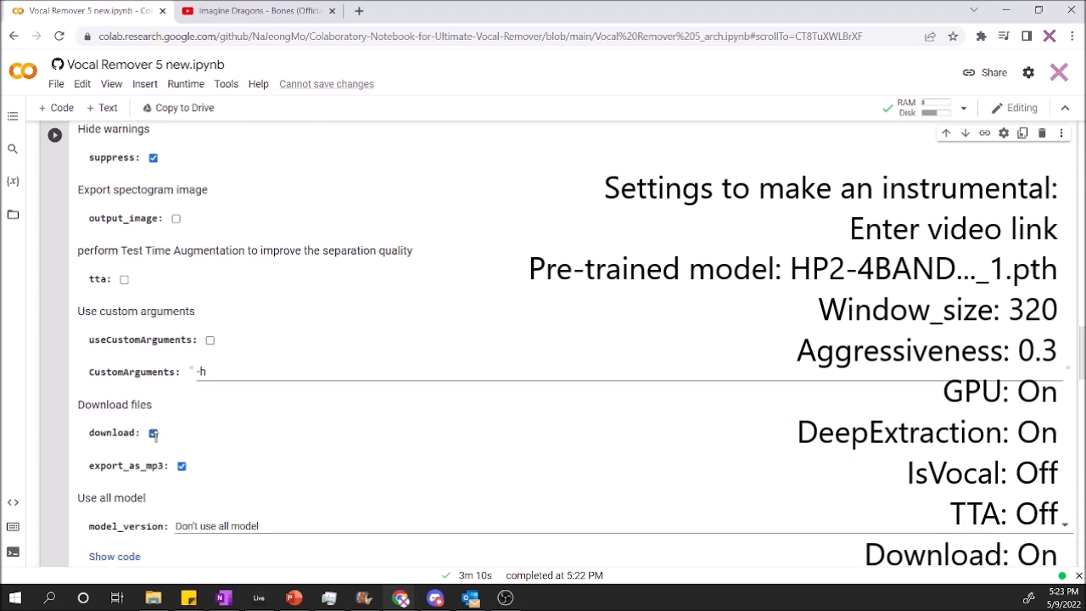
scroll(down, 3)
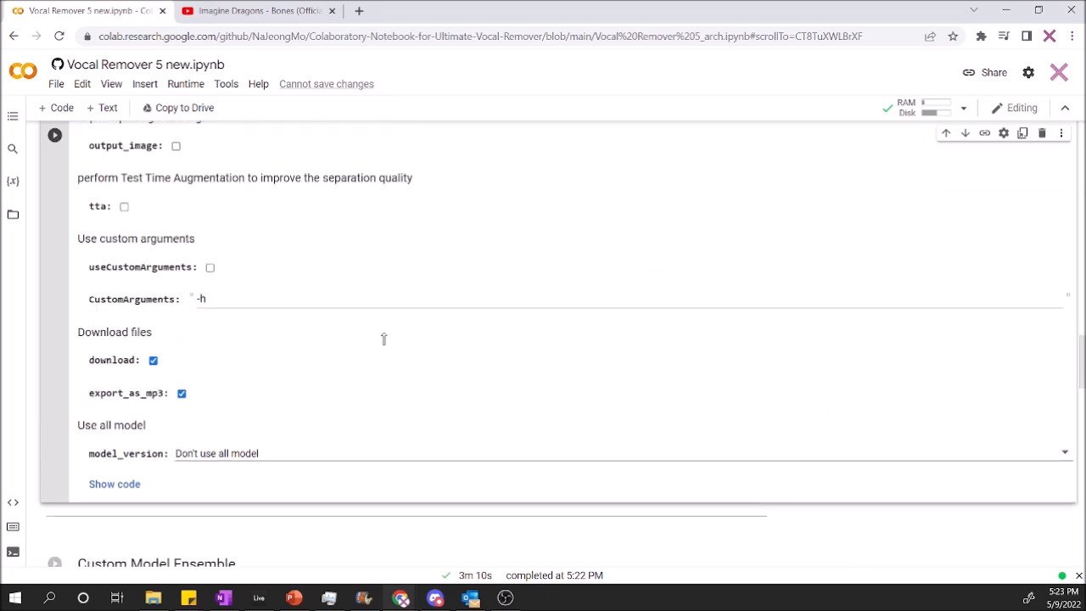
scroll(down, 3)
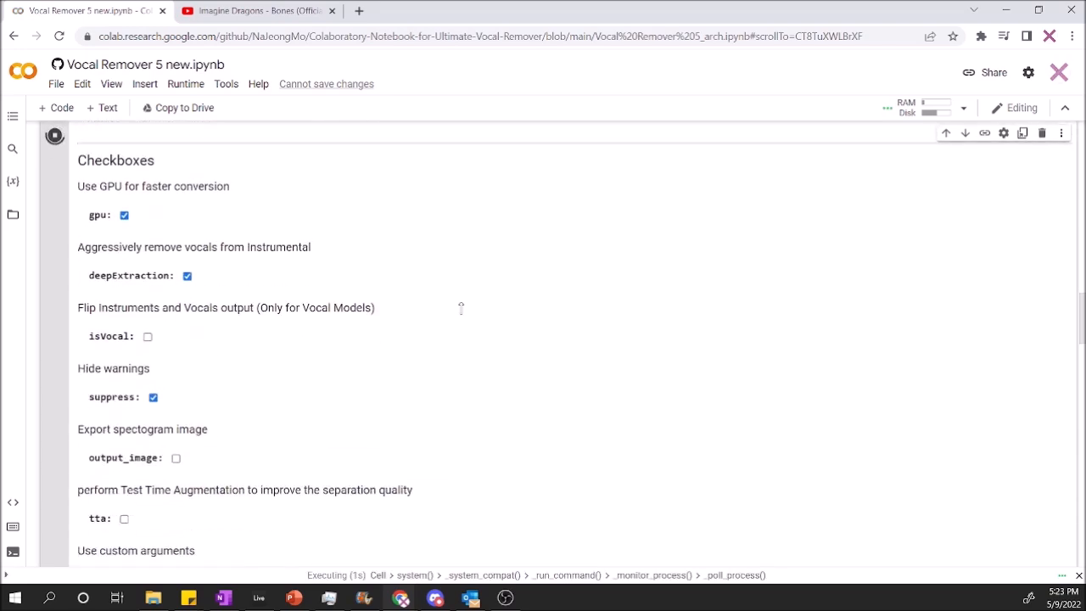
scroll(down, 3)
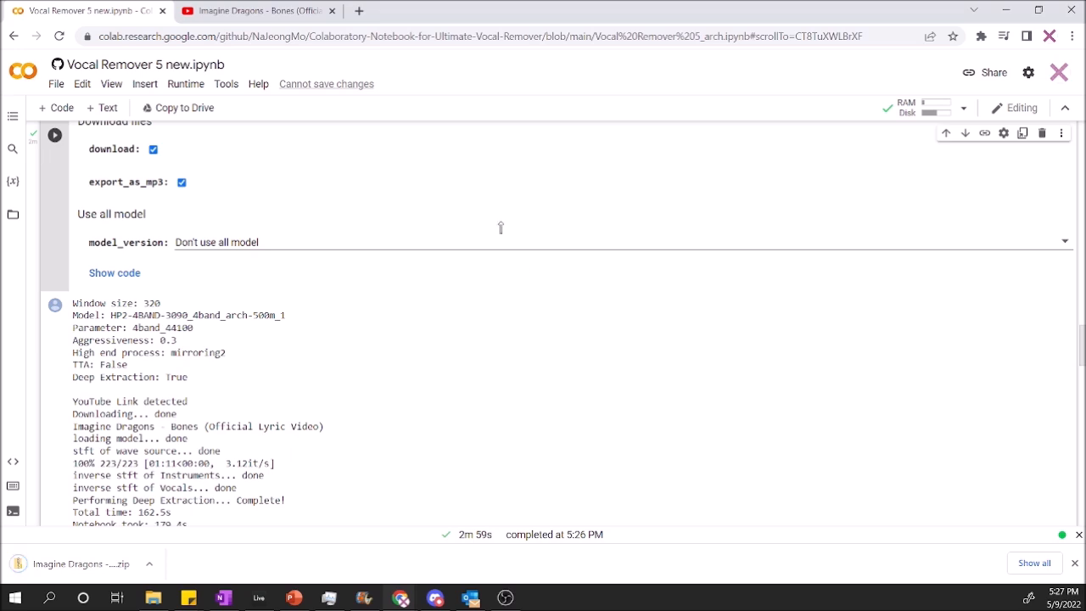
scroll(down, 3)
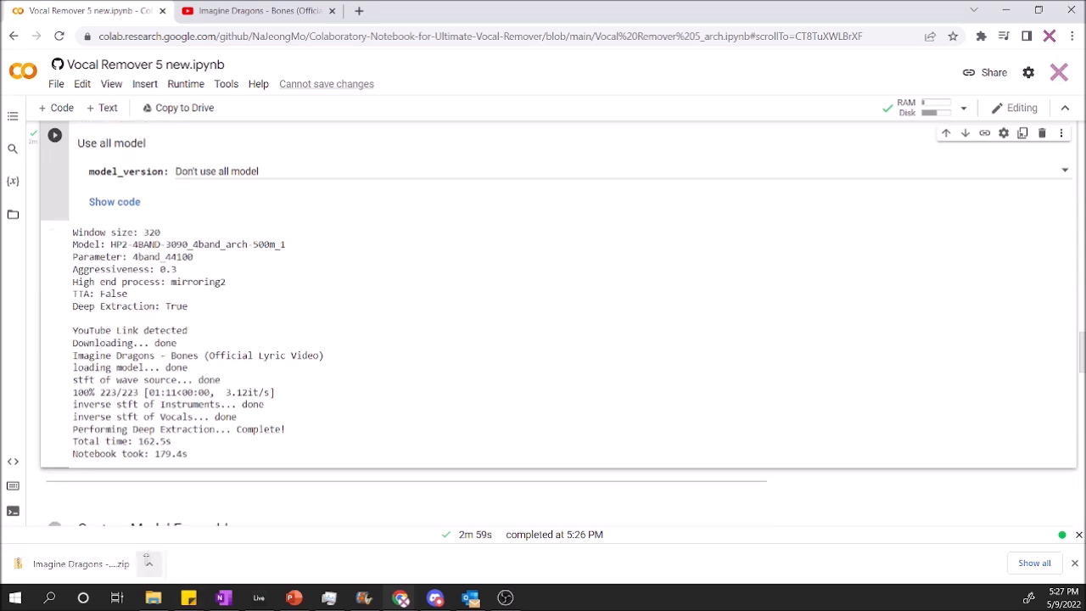
click(150, 564)
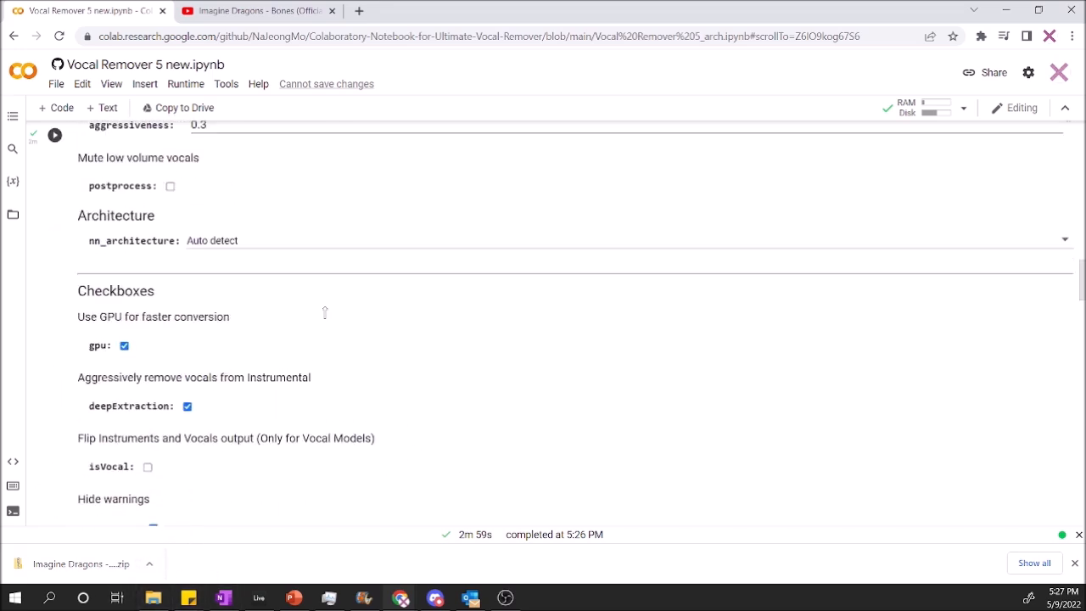
- Choose the MGM-v5-Vocal_2Band-32000-_arch-default-BETA2.pth model with aggressiveness 0.1
scroll(down, 3)
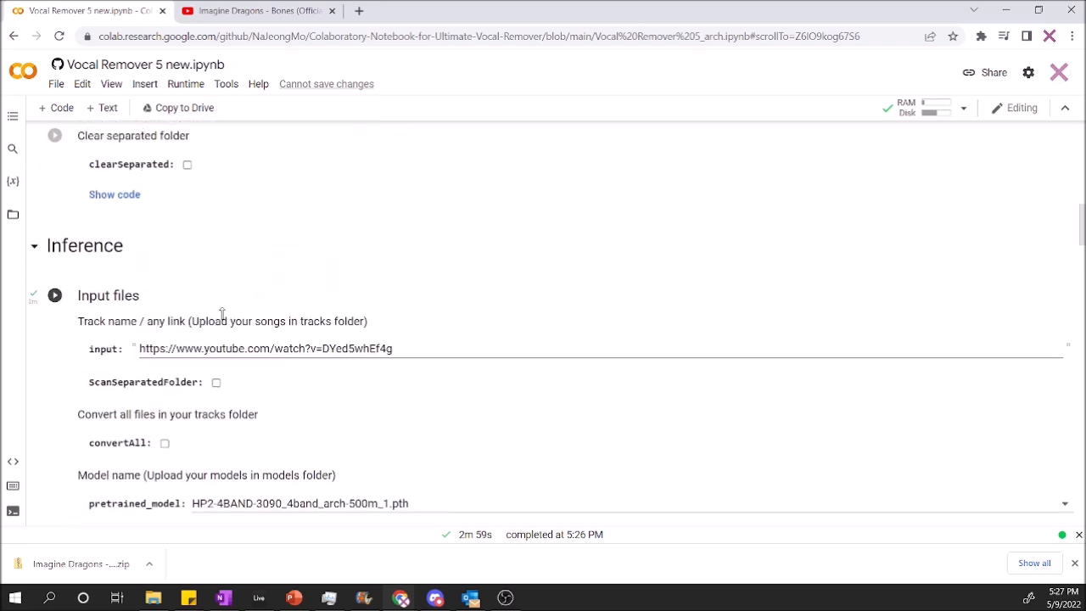
scroll(down, 3)
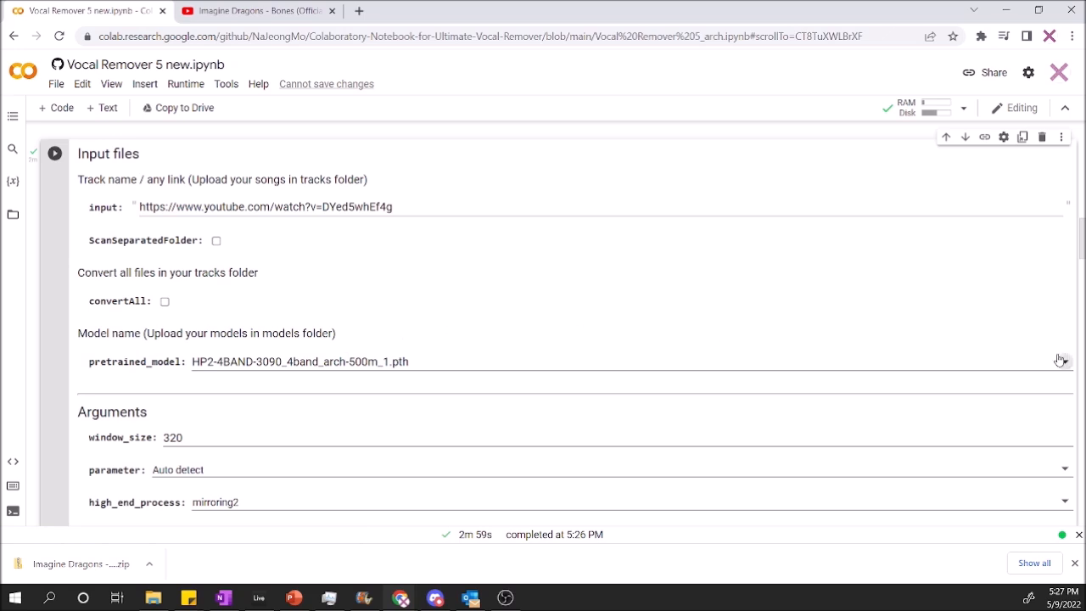
click(299, 361)
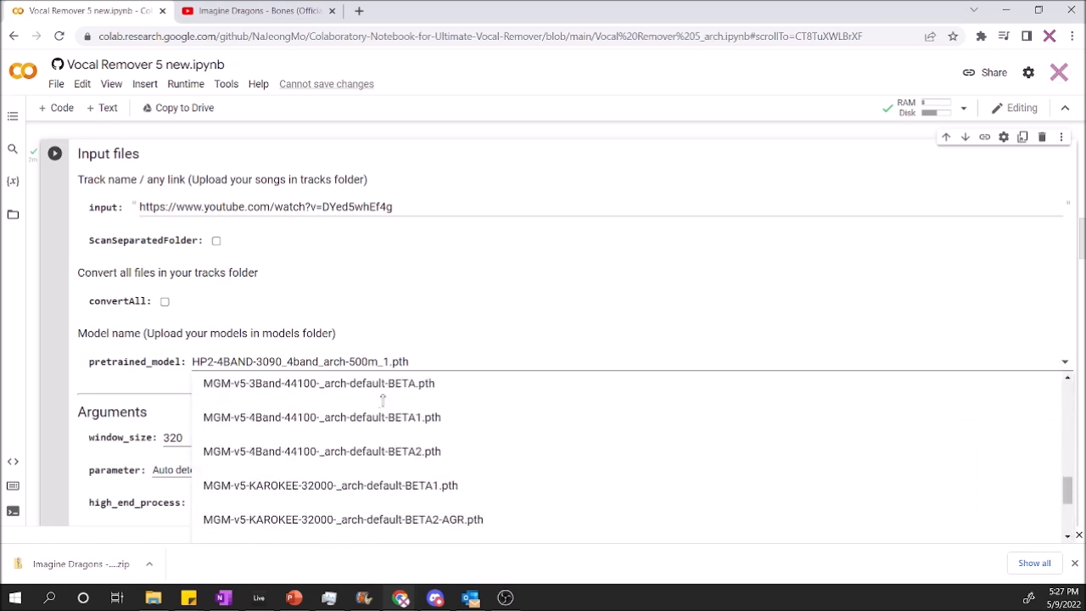
scroll(down, 3)
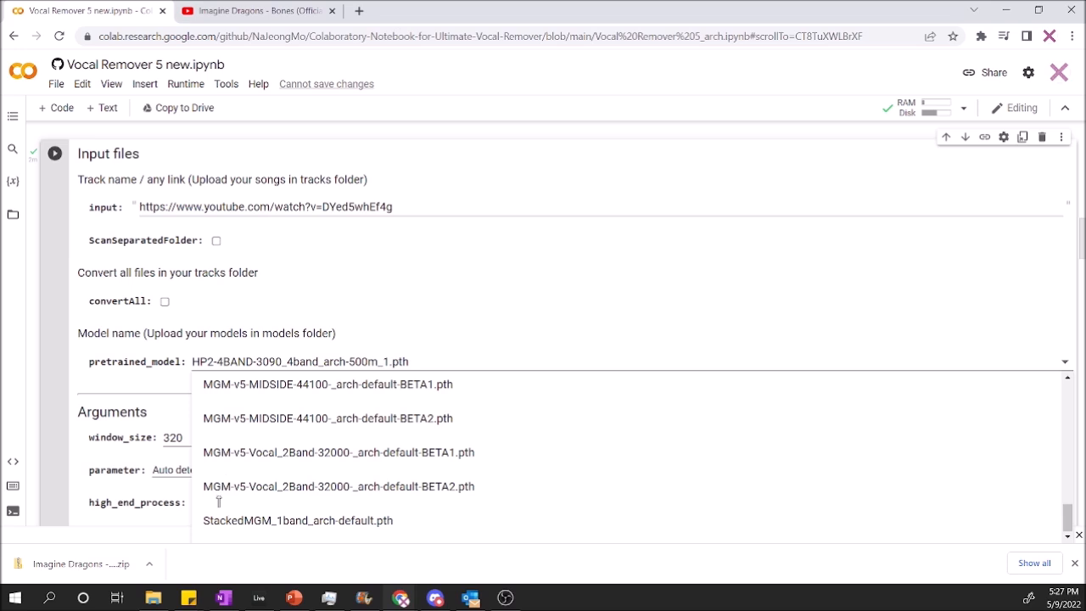
mouse_move(304, 490)
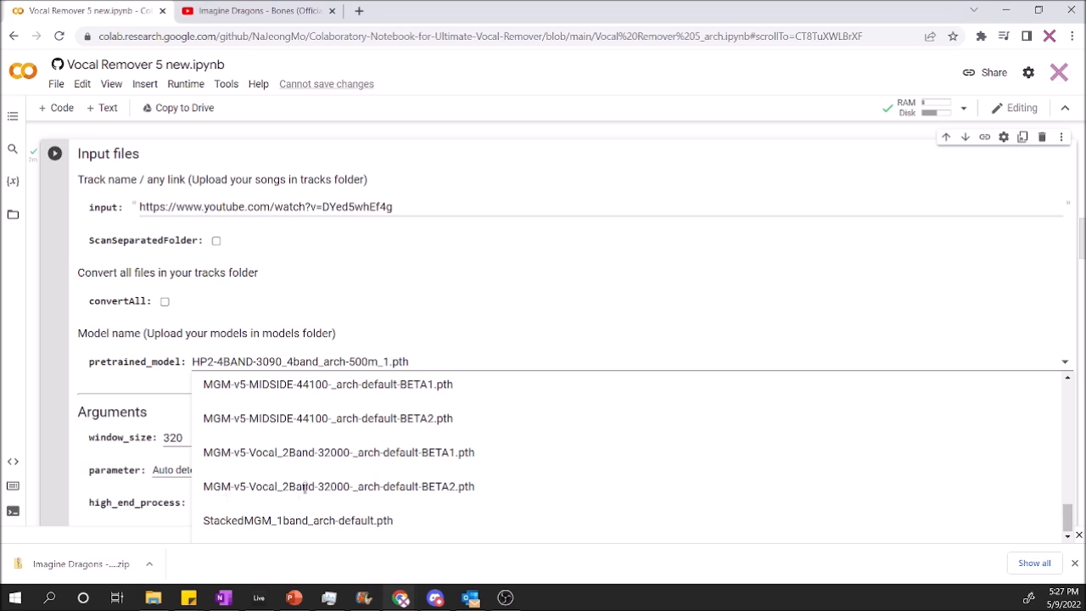
click(340, 486)
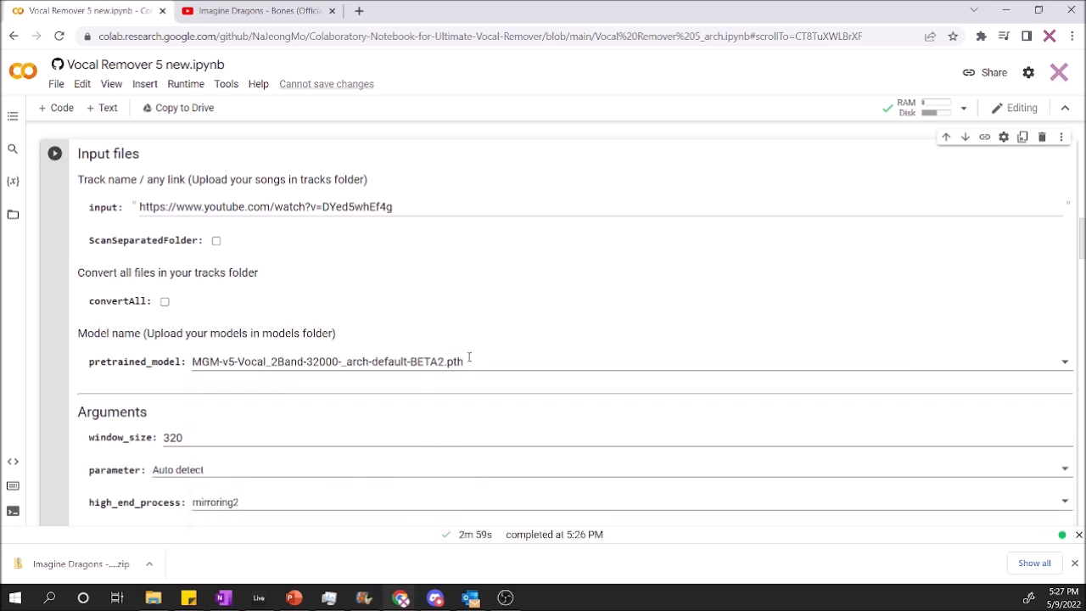
scroll(down, 3)
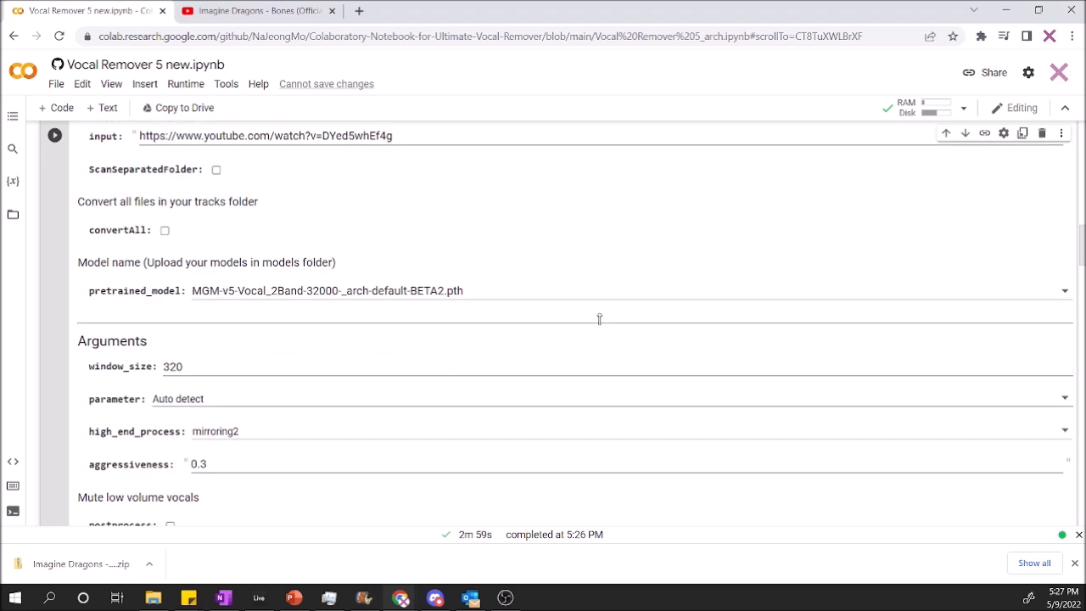
scroll(down, 3)
text(0.1)
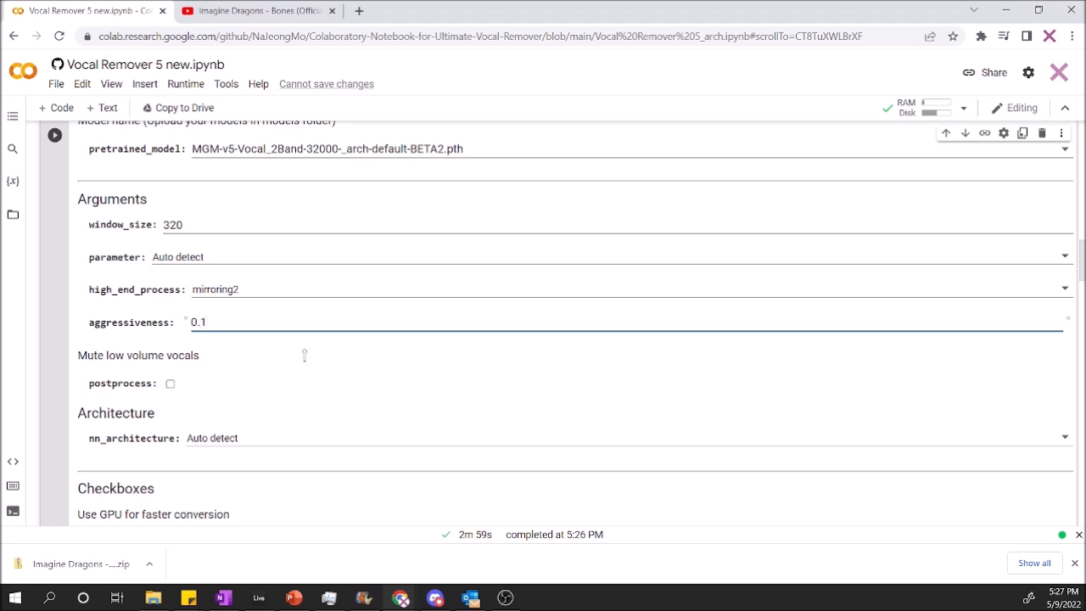
- Turn deepExtraction off and switch isVocal and tta on for the acapella settings
scroll(down, 3)
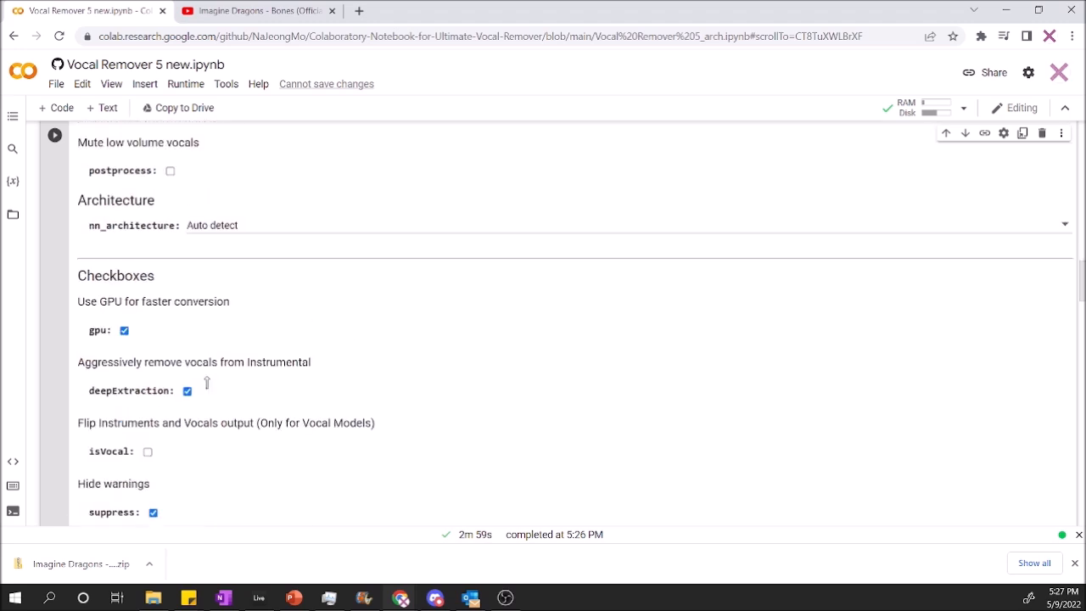
click(187, 390)
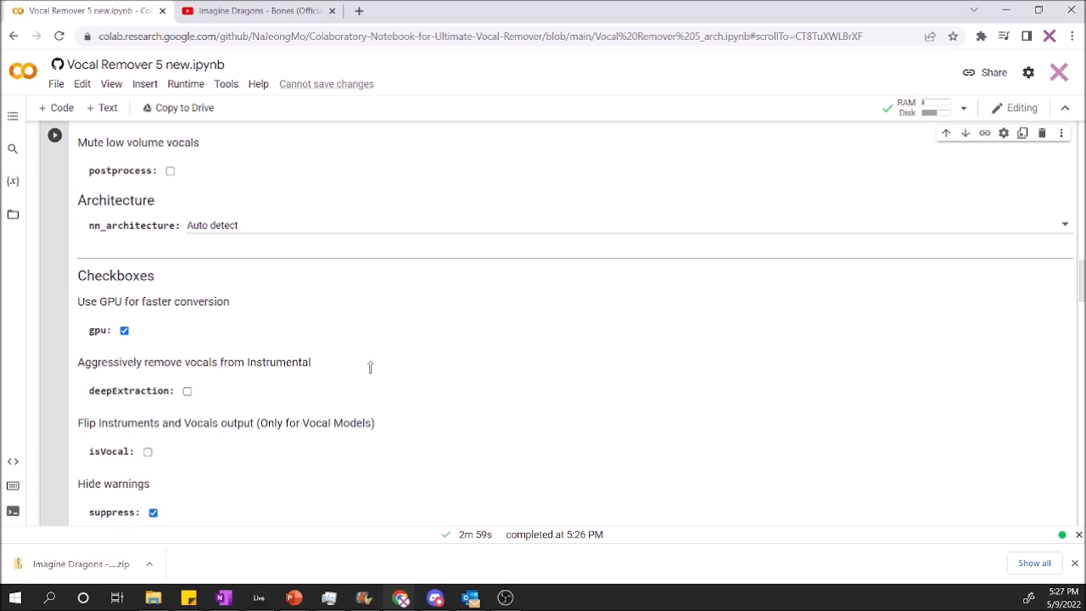
scroll(down, 3)
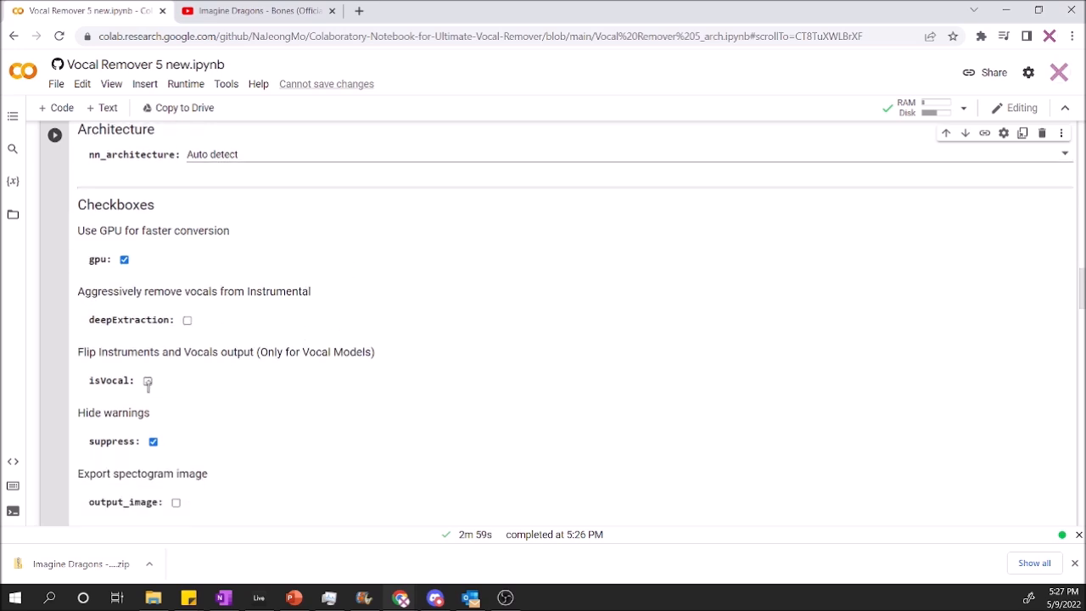
click(148, 380)
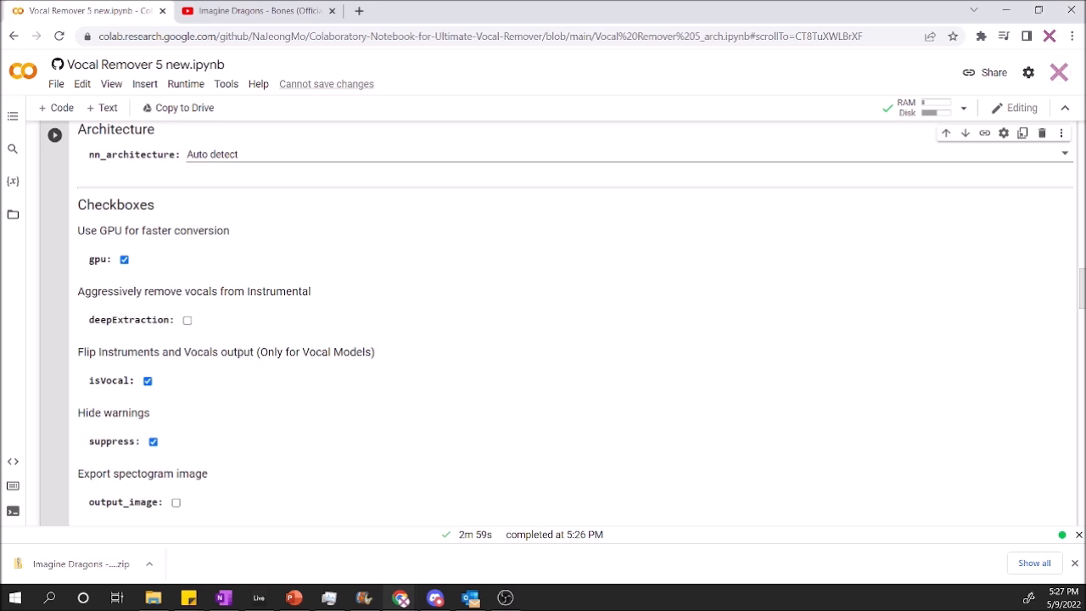
scroll(down, 3)
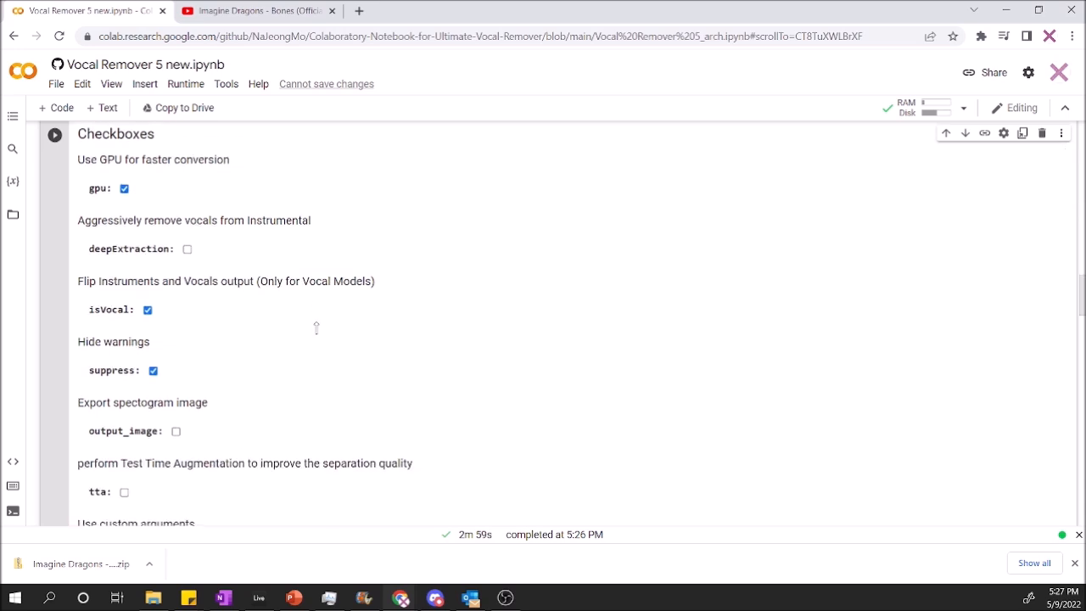
scroll(down, 3)
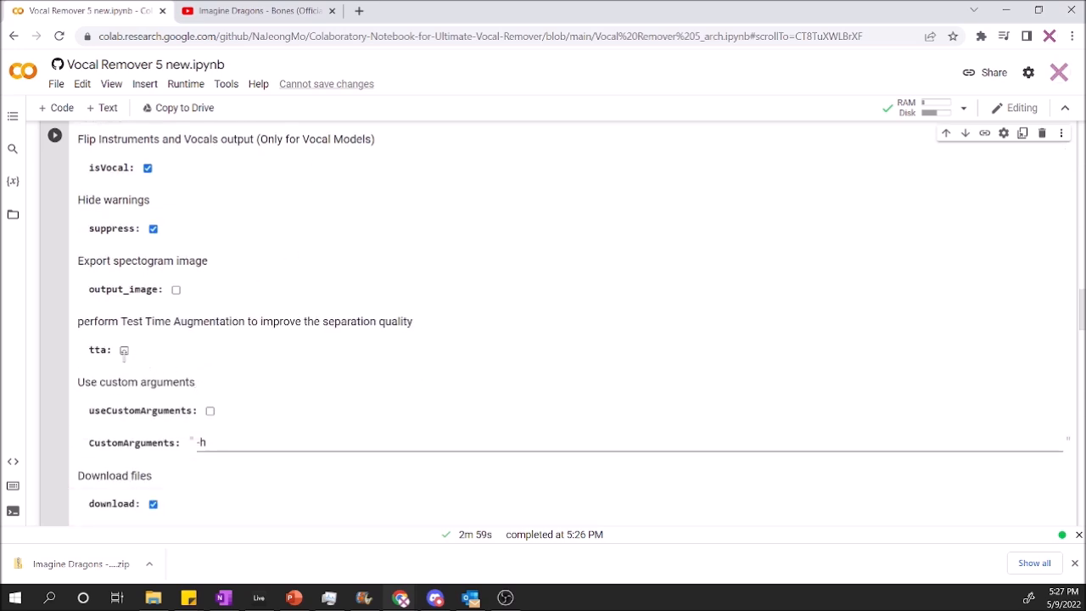
click(124, 350)
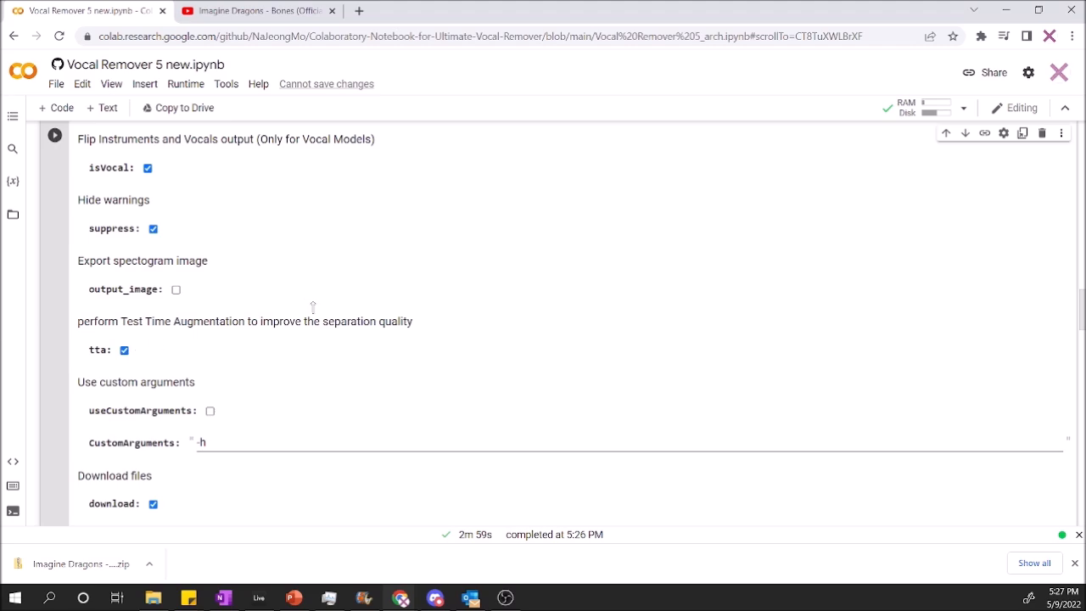
scroll(down, 3)
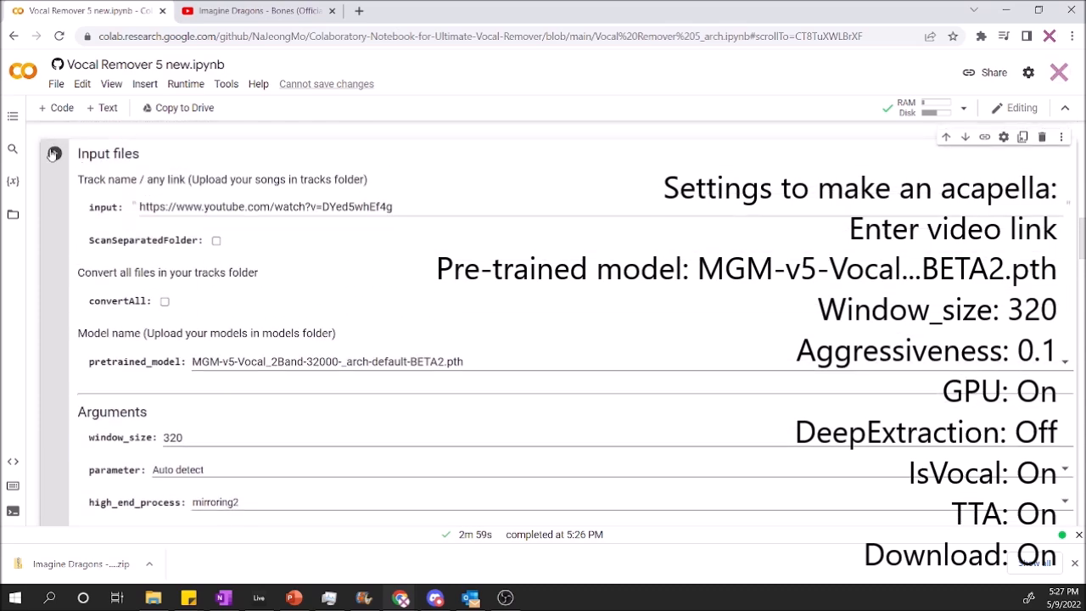
- Run the separation cell with the acapella settings and wait for the new zip
click(54, 153)
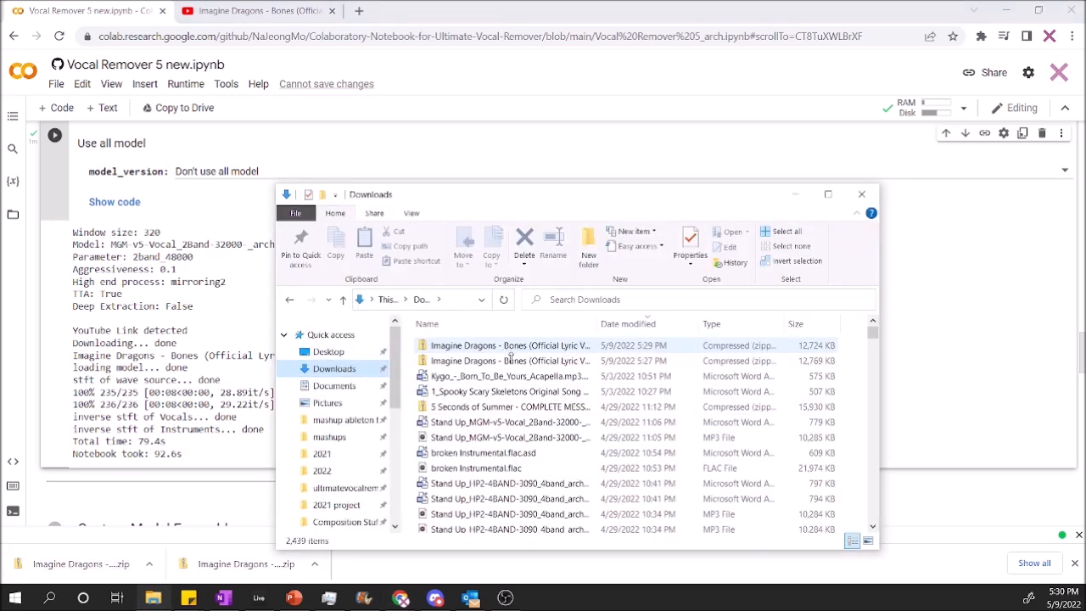
- Extract one Bones MP3 from the downloaded song zip into Downloads
click(506, 360)
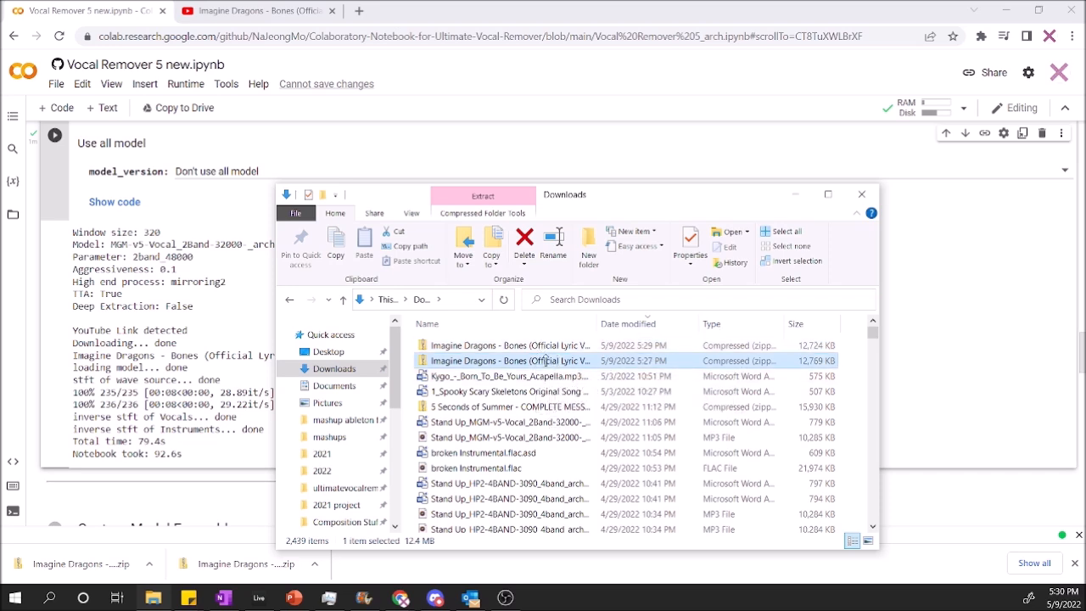
double_click(509, 360)
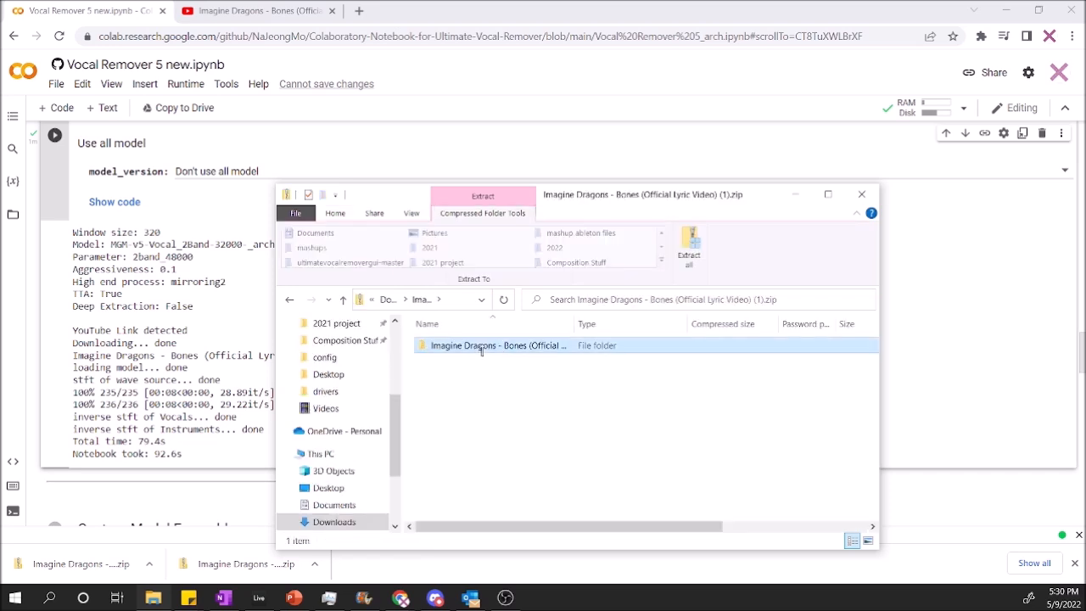
double_click(496, 345)
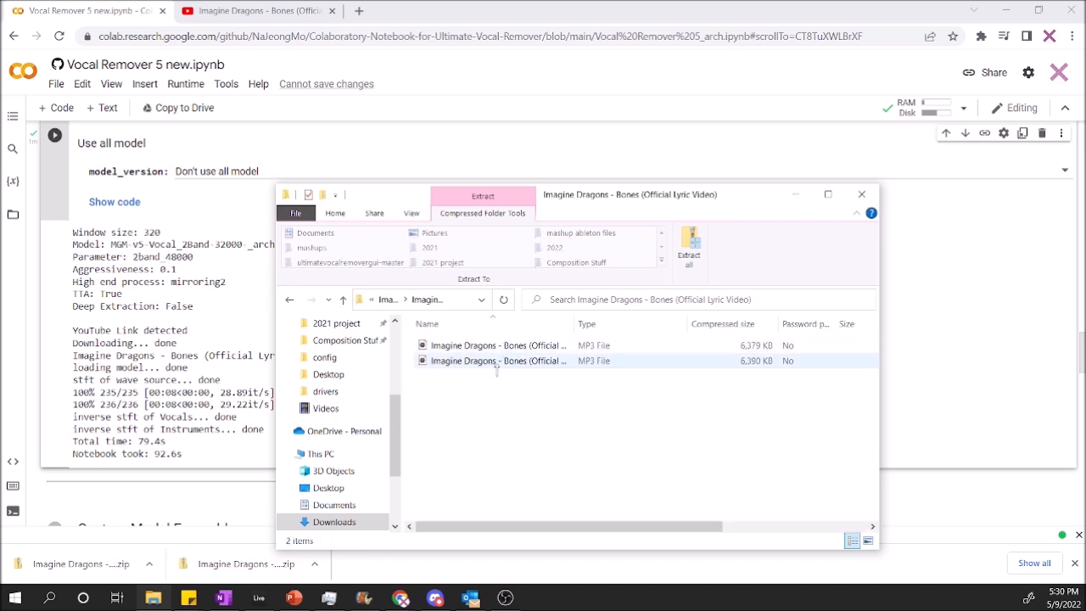
click(496, 345)
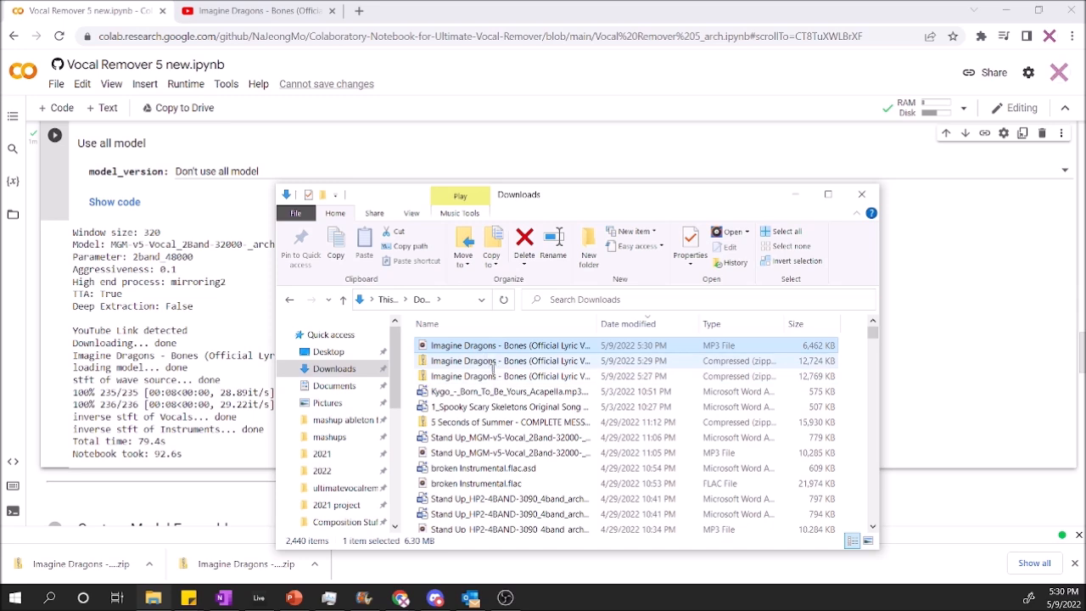
- Play a Bones MP3 from the 5:29 PM HP2-4BAND results zip
click(509, 360)
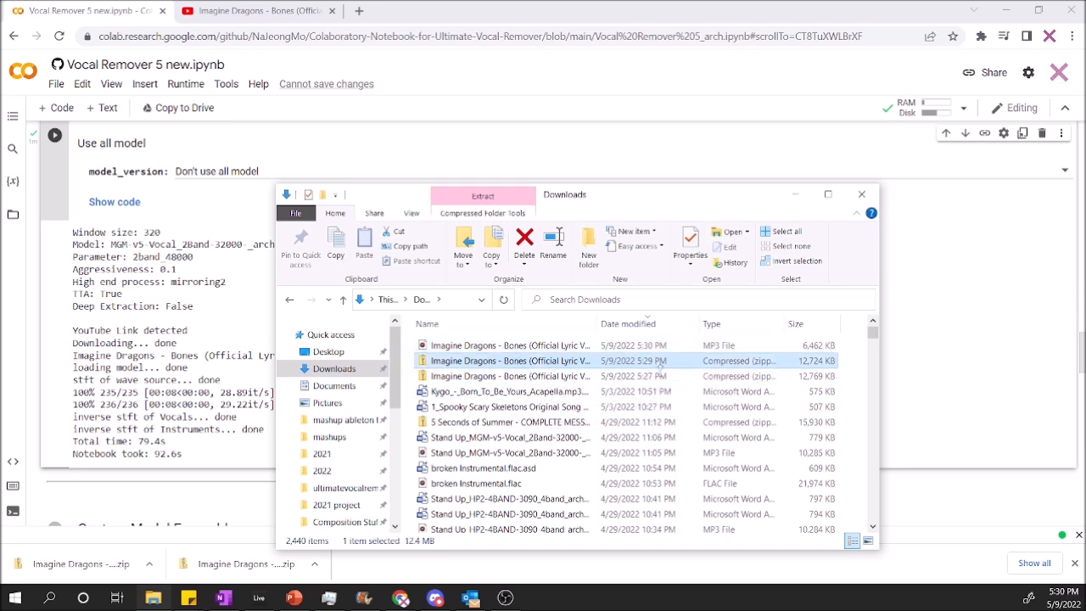
double_click(509, 360)
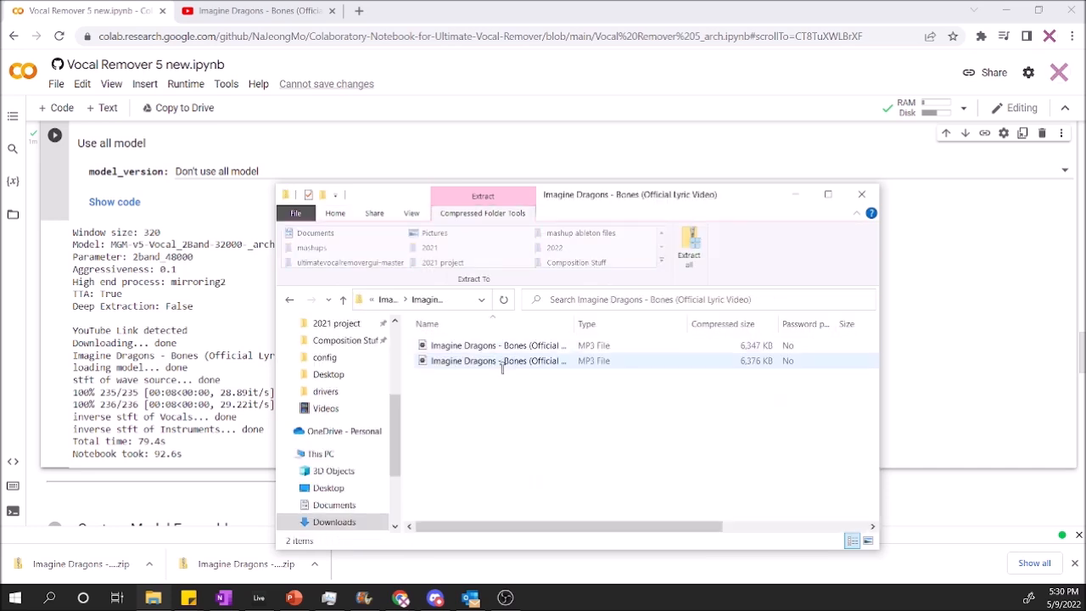
click(500, 359)
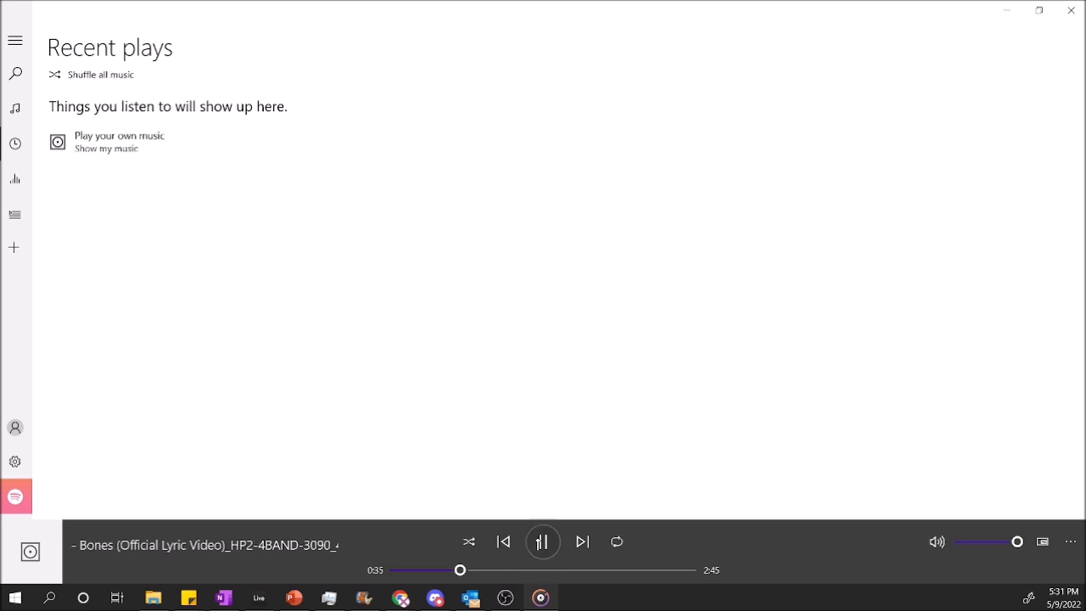
- Pause the instrumental Bones track and return to the Downloads folder for the acapella MP3
click(543, 542)
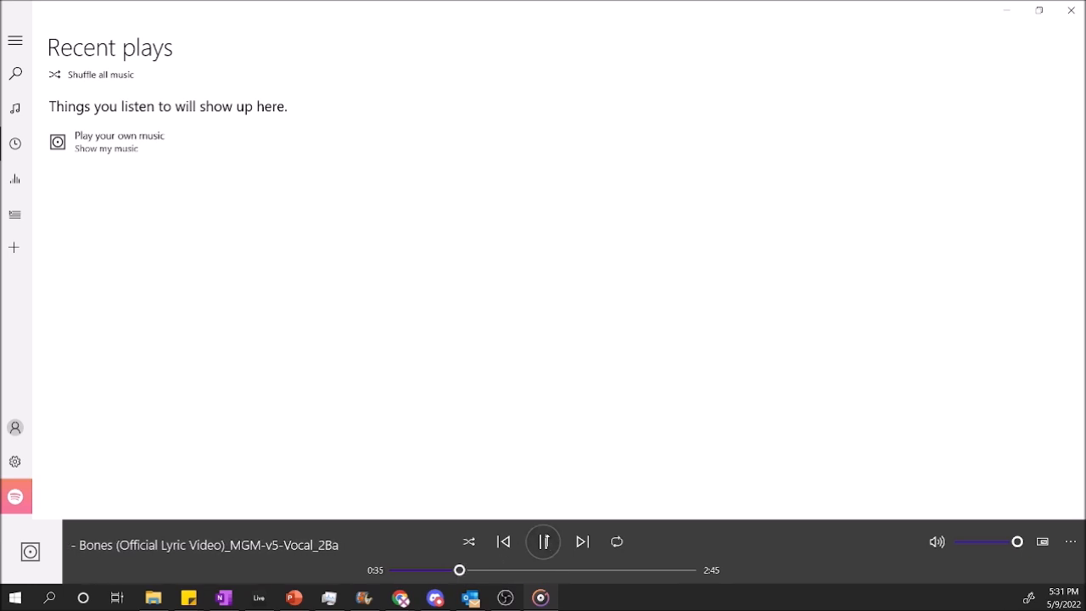
click(543, 542)
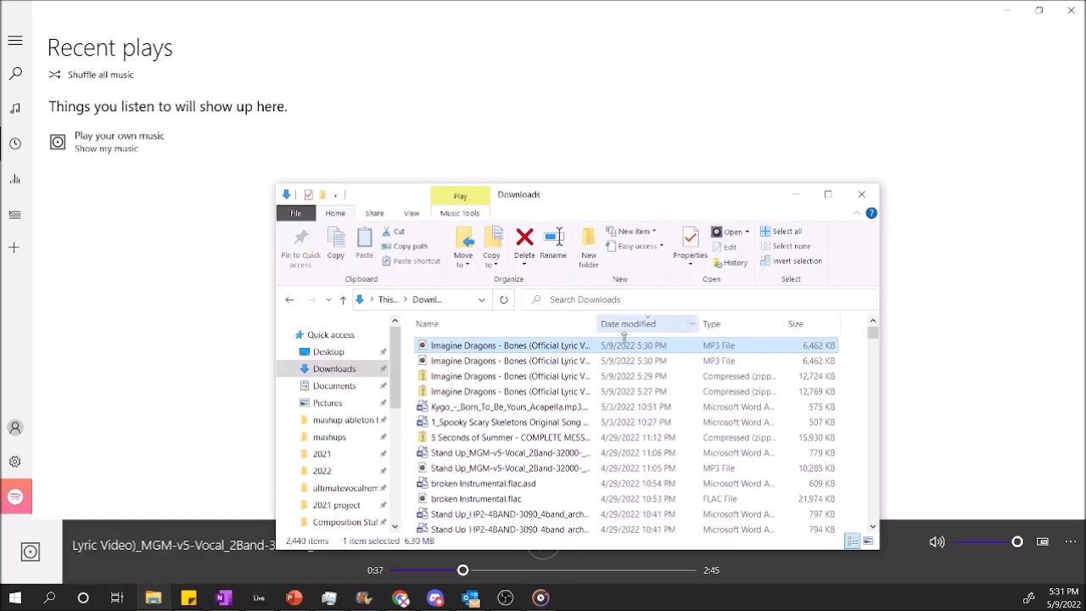
- Bring the Vocal Remover 5 notebook back into focus at its tracks and models section
click(509, 359)
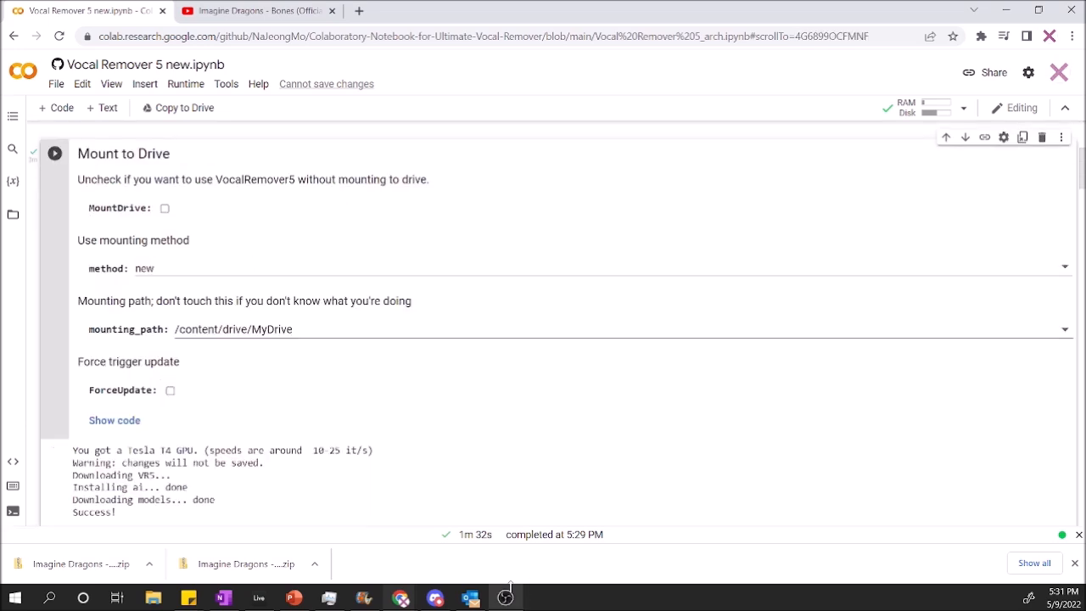
scroll(down, 3)
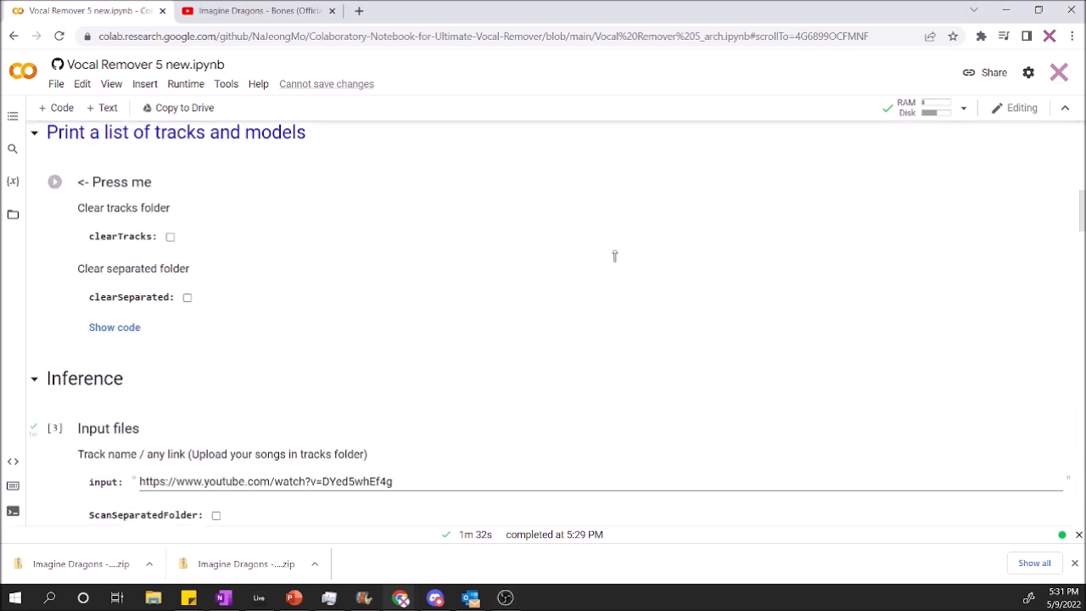